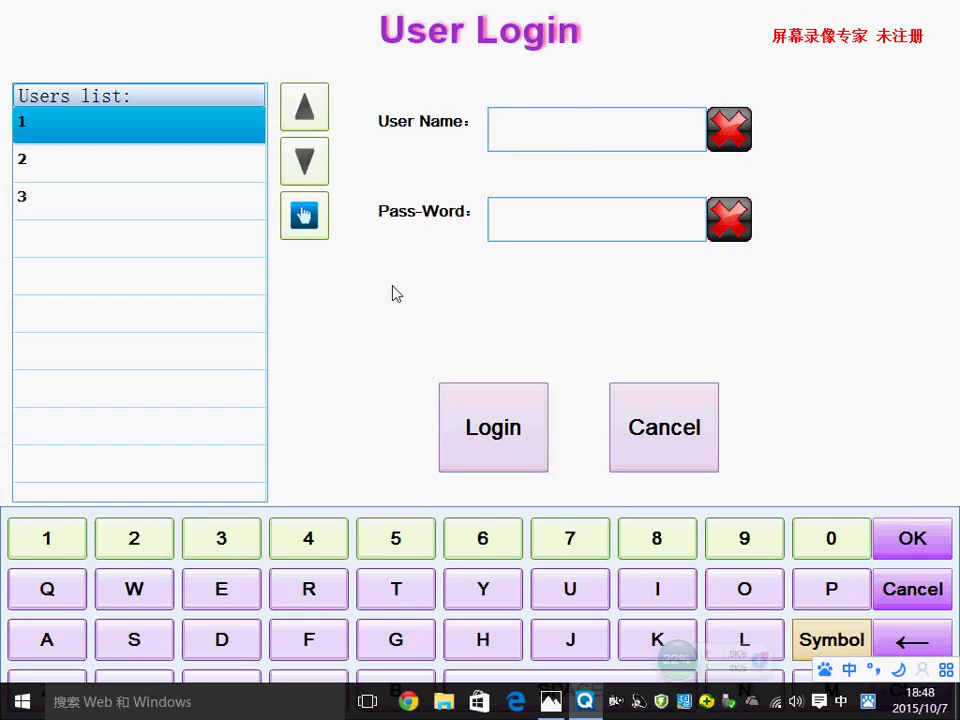
pyautogui.moveTo(420, 260)
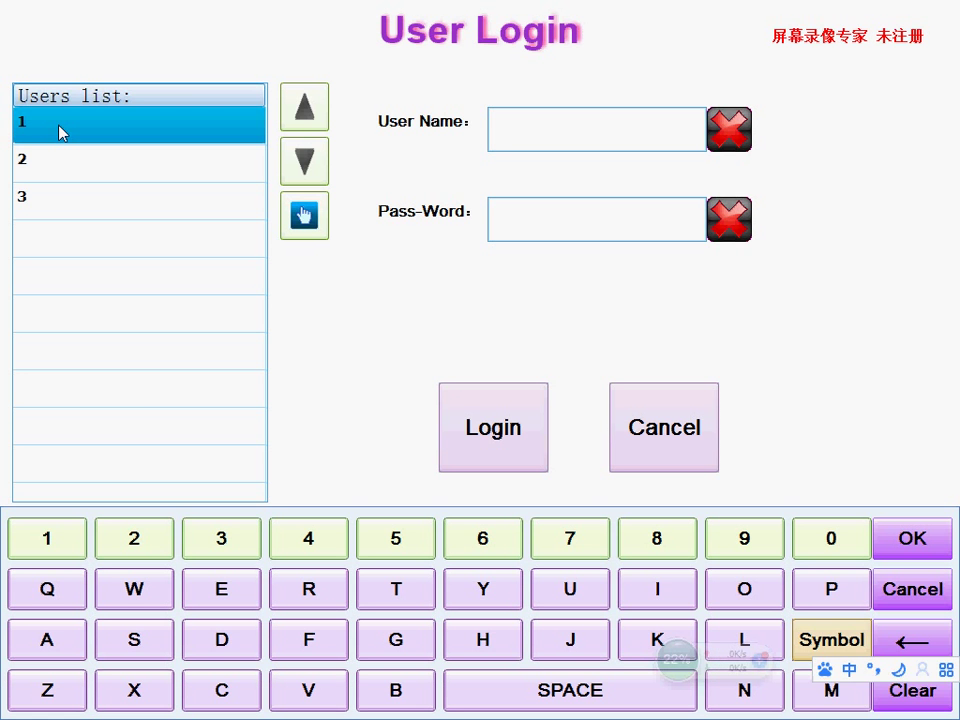
# - Log in as user 1 and reach the order-taking screen
pyautogui.click(46, 538)
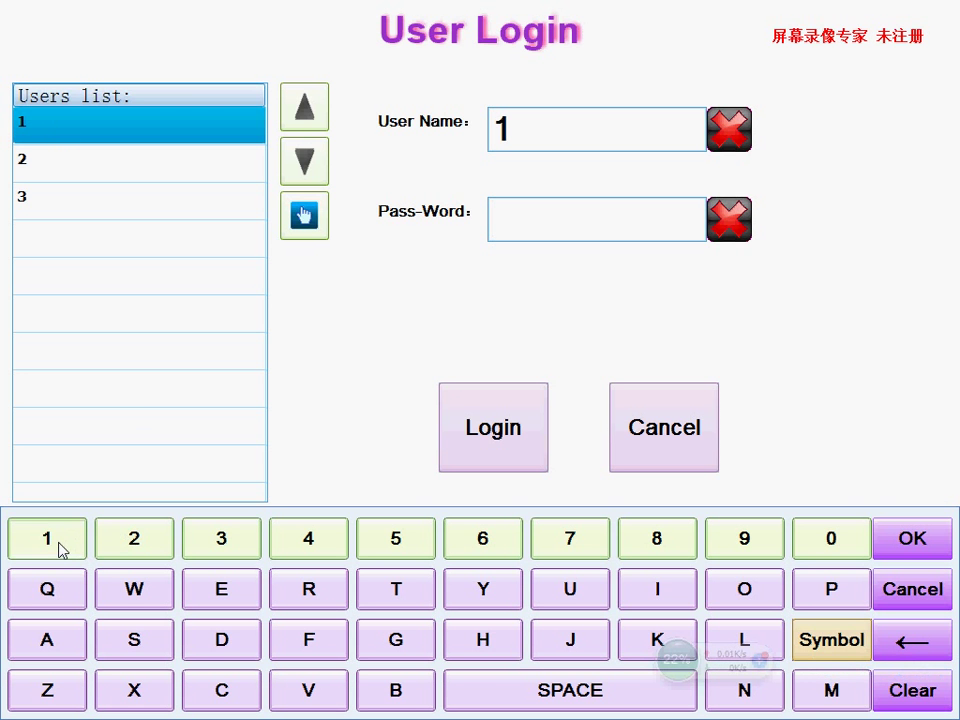
pyautogui.click(492, 428)
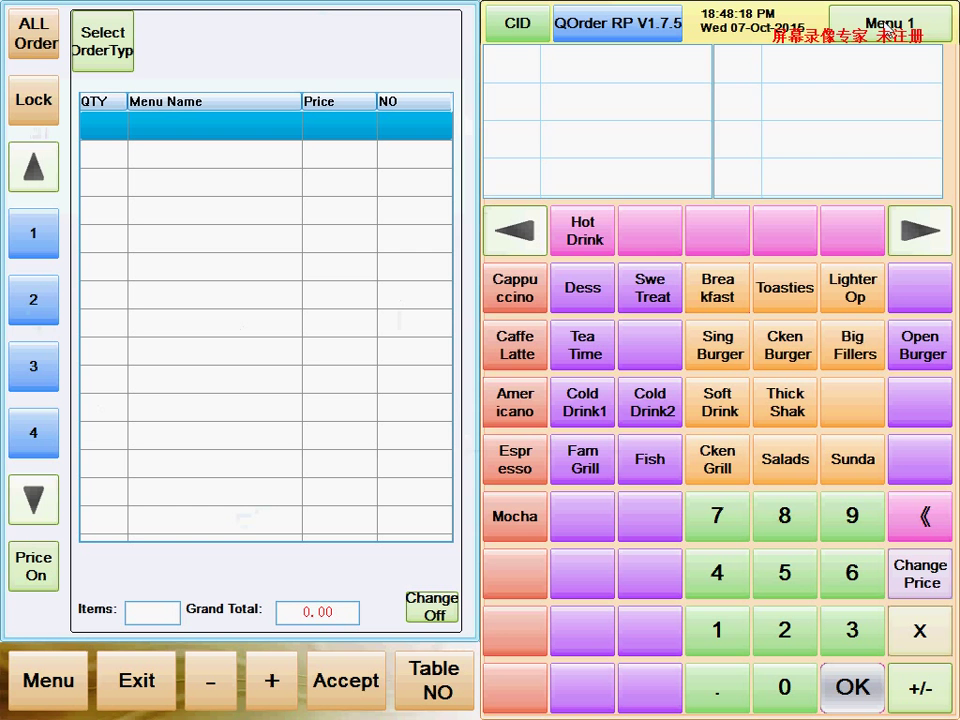
# - Browse through the menu pages, switching to the second and another page
pyautogui.click(888, 24)
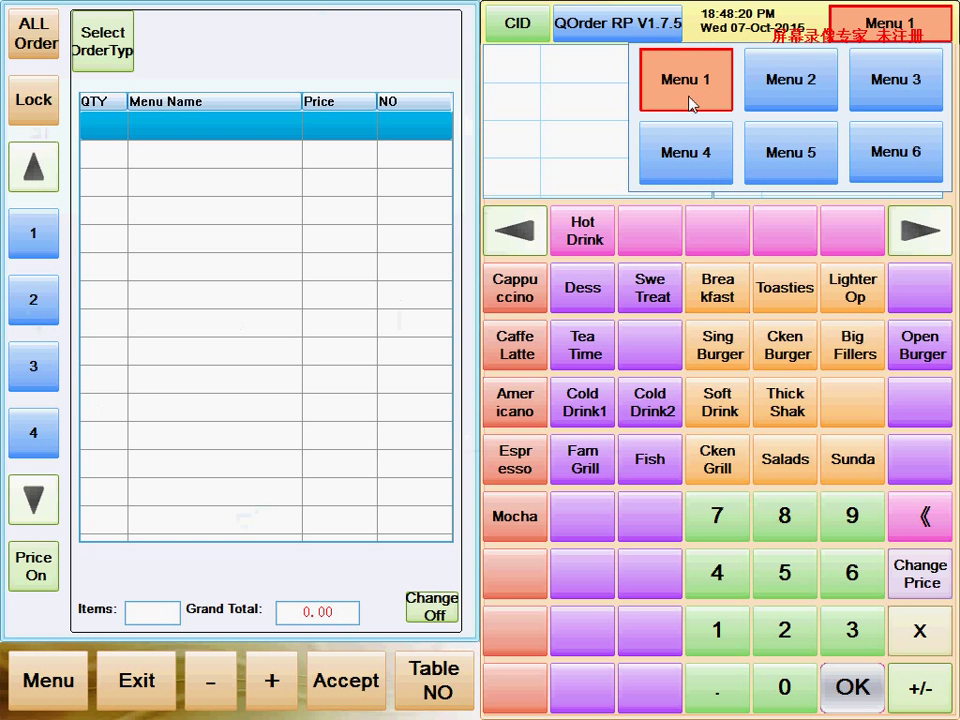
pyautogui.click(790, 80)
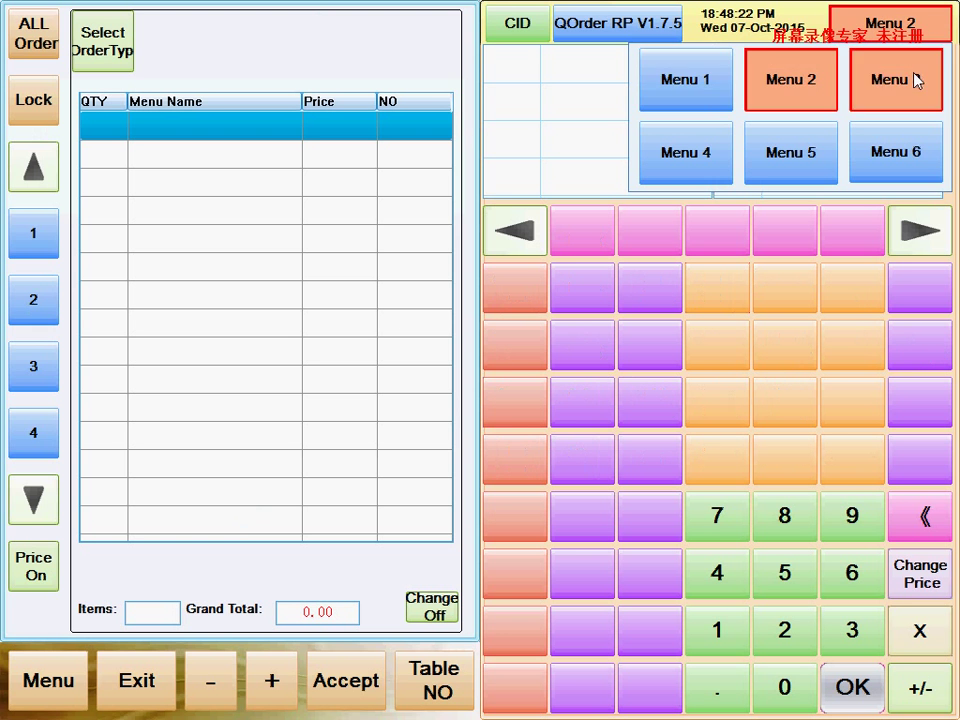
pyautogui.click(684, 152)
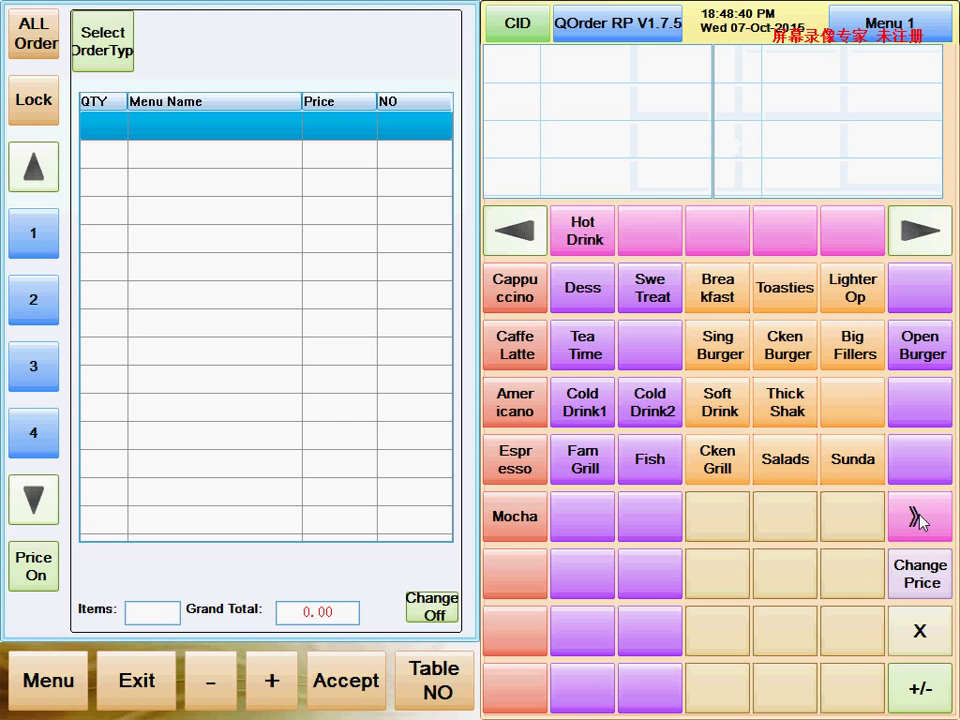
pyautogui.click(920, 516)
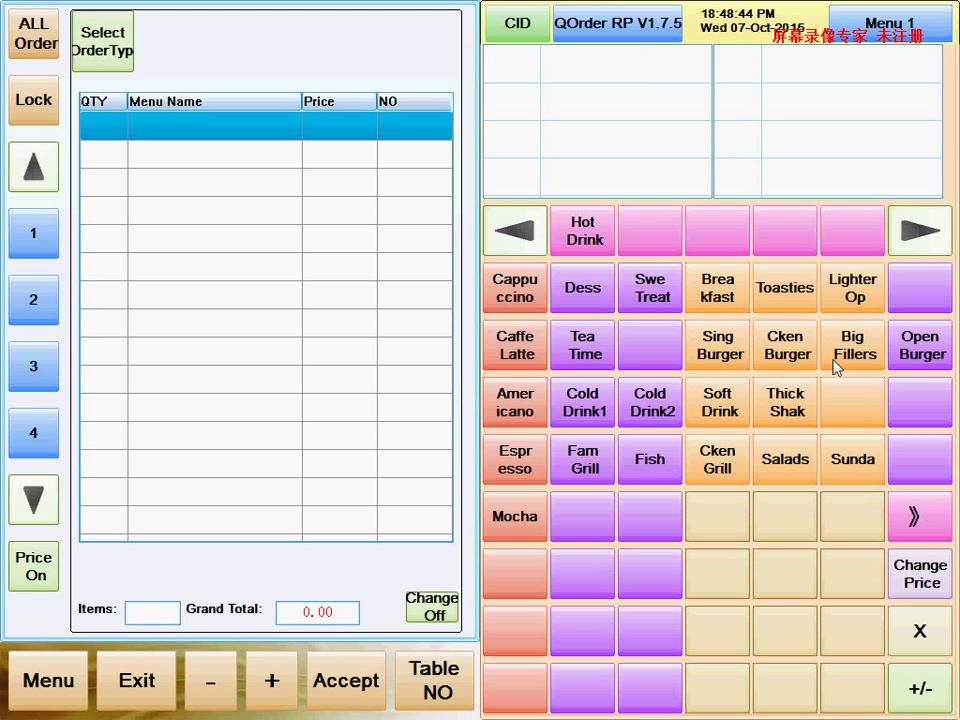
# - Browse the Hot Drink and Swe Treat categories, then list the Americano regular and large items
pyautogui.click(584, 230)
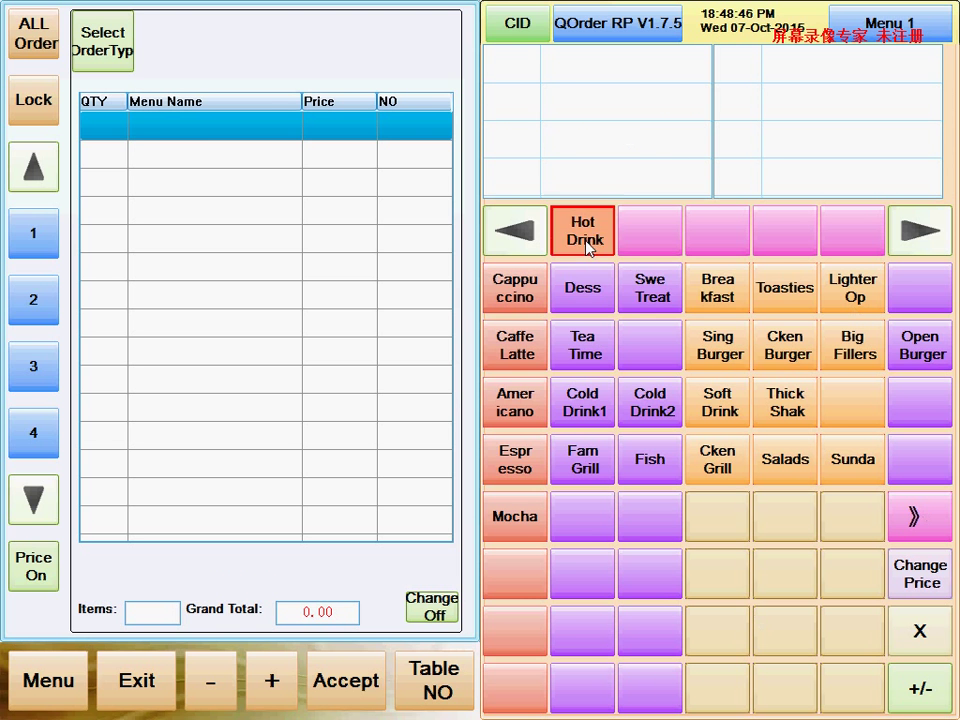
pyautogui.click(652, 288)
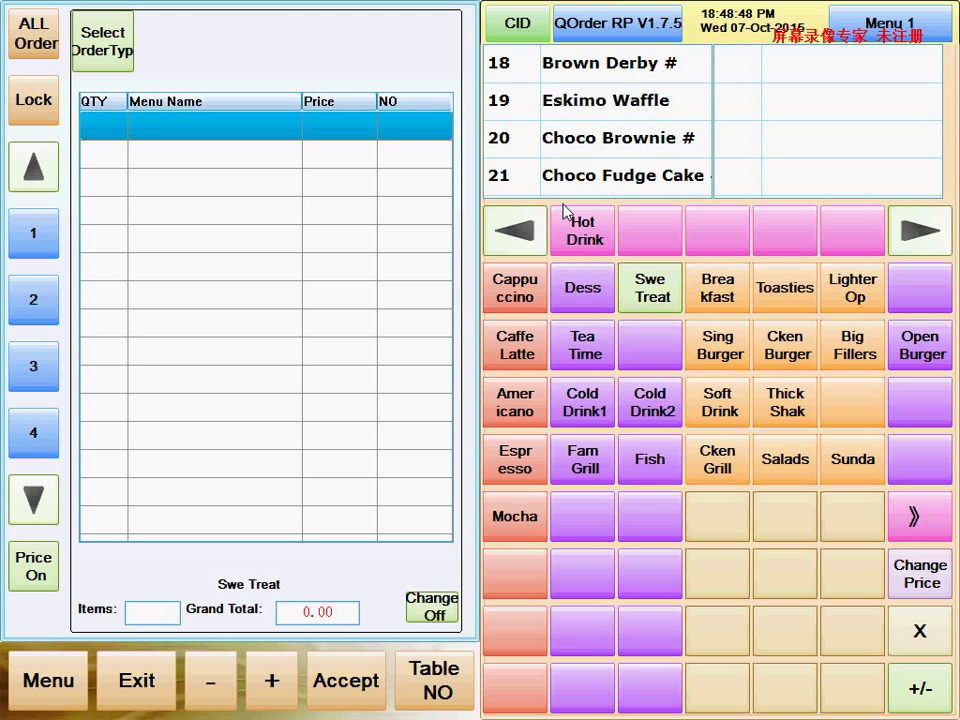
pyautogui.moveTo(920, 518)
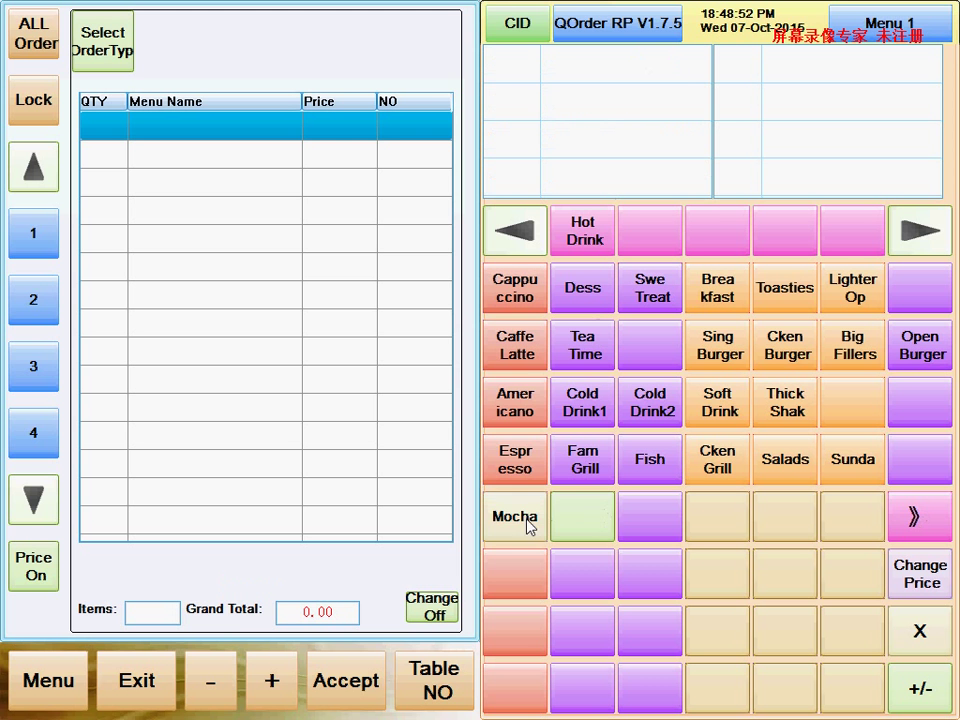
pyautogui.click(516, 404)
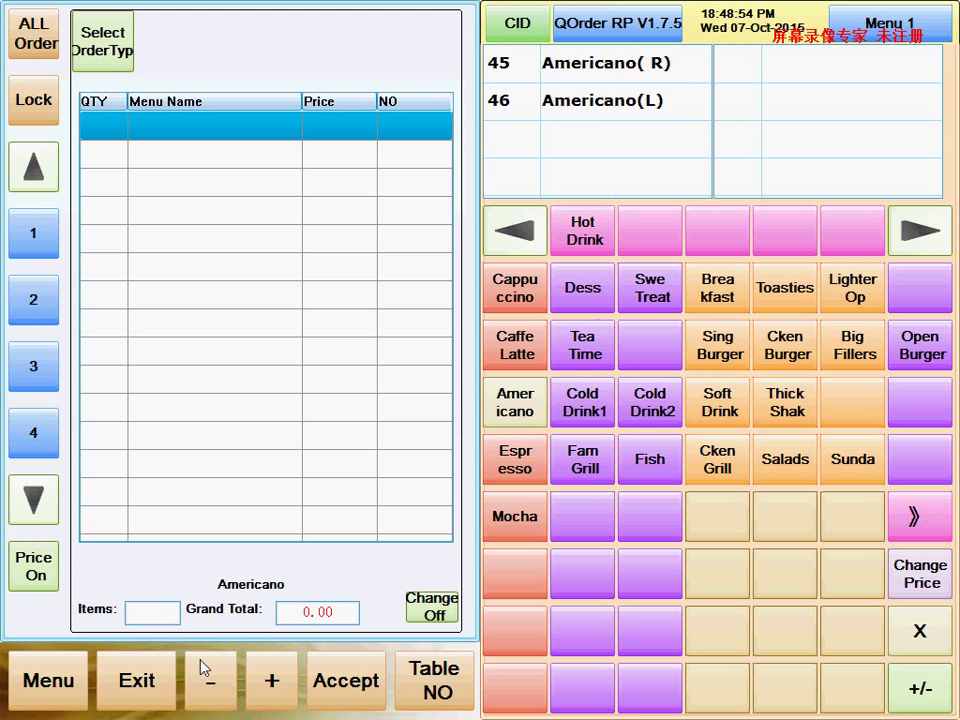
pyautogui.moveTo(278, 540)
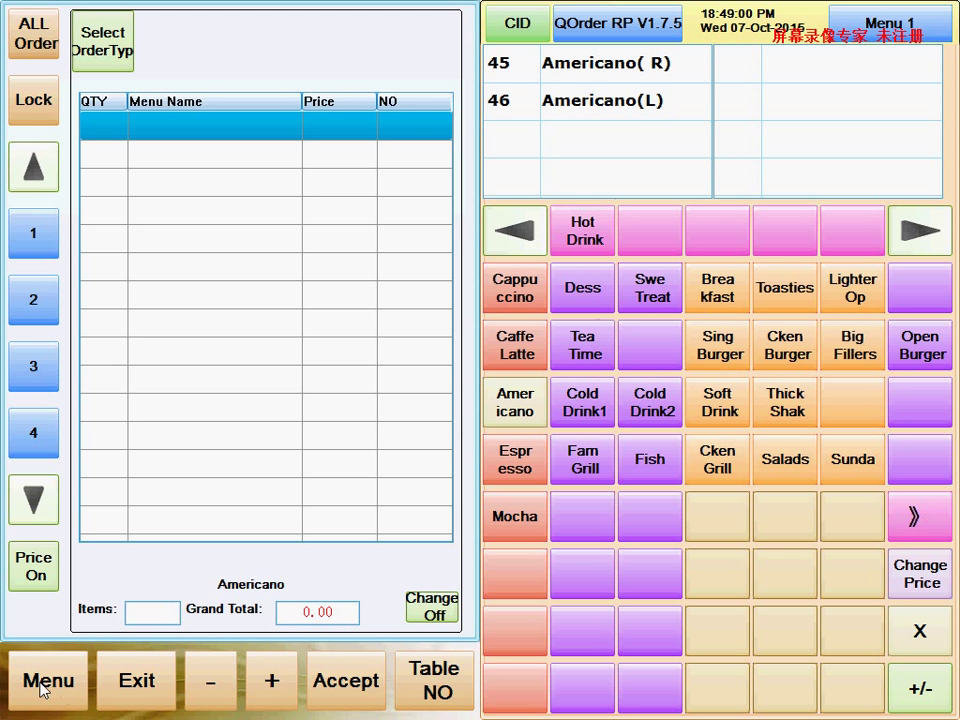
# - Enter the back-office settings and bring up the Menu Edit dish editor
pyautogui.click(48, 680)
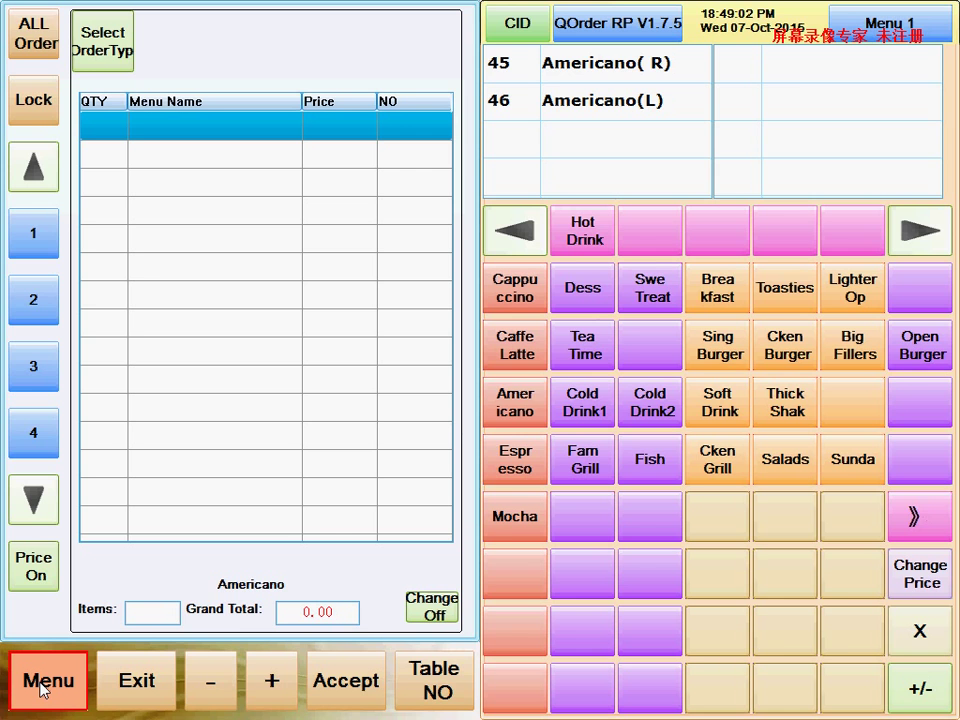
pyautogui.click(48, 680)
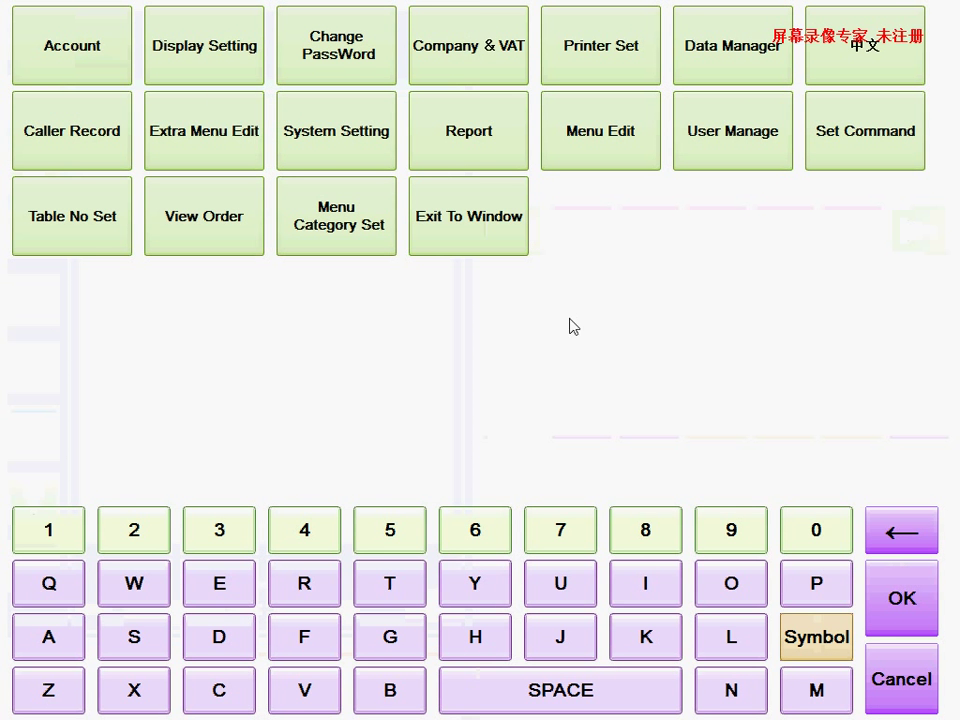
pyautogui.moveTo(500, 312)
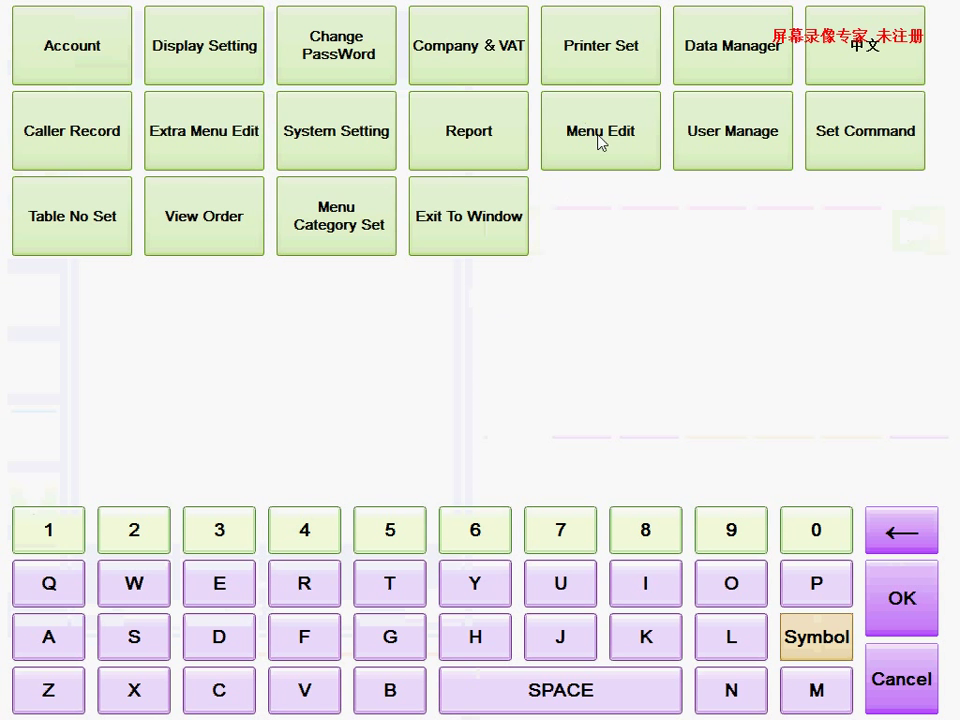
pyautogui.click(600, 132)
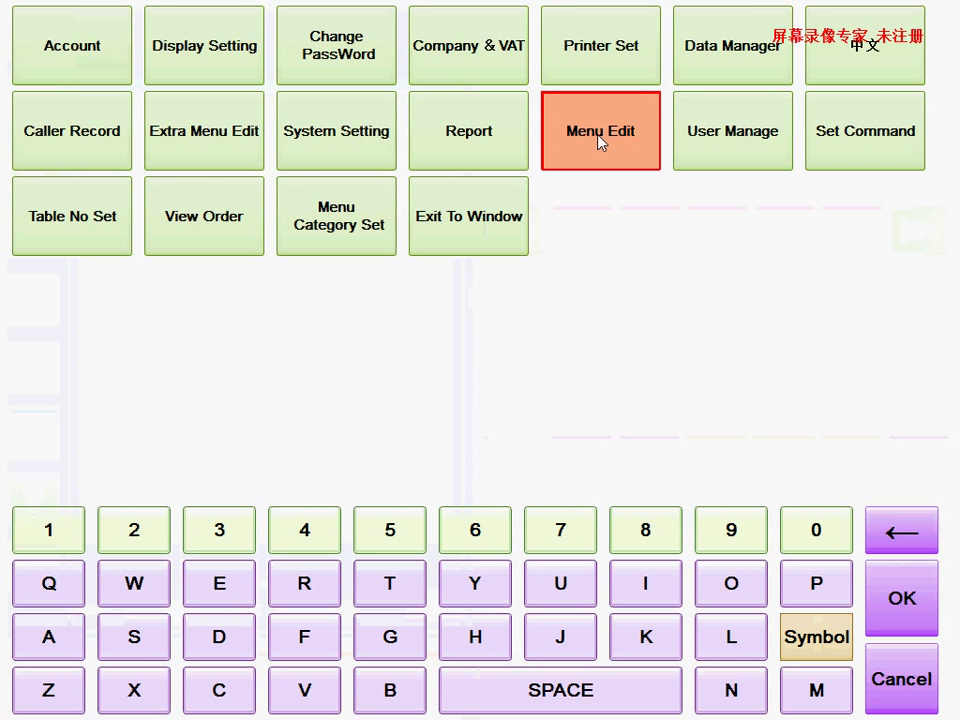
pyautogui.click(600, 132)
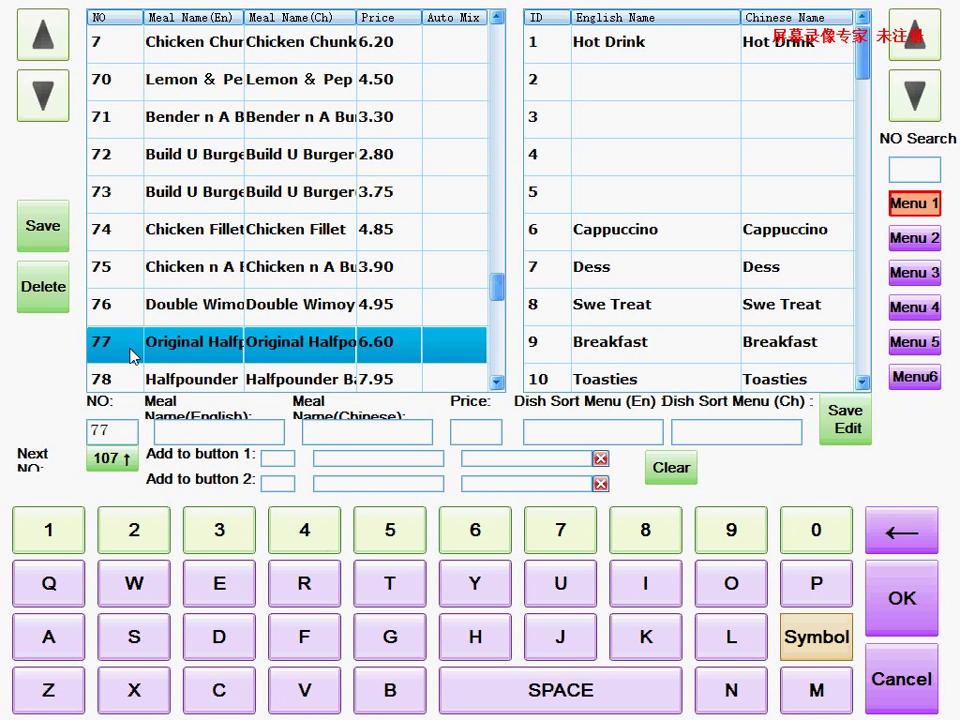
pyautogui.moveTo(322, 352)
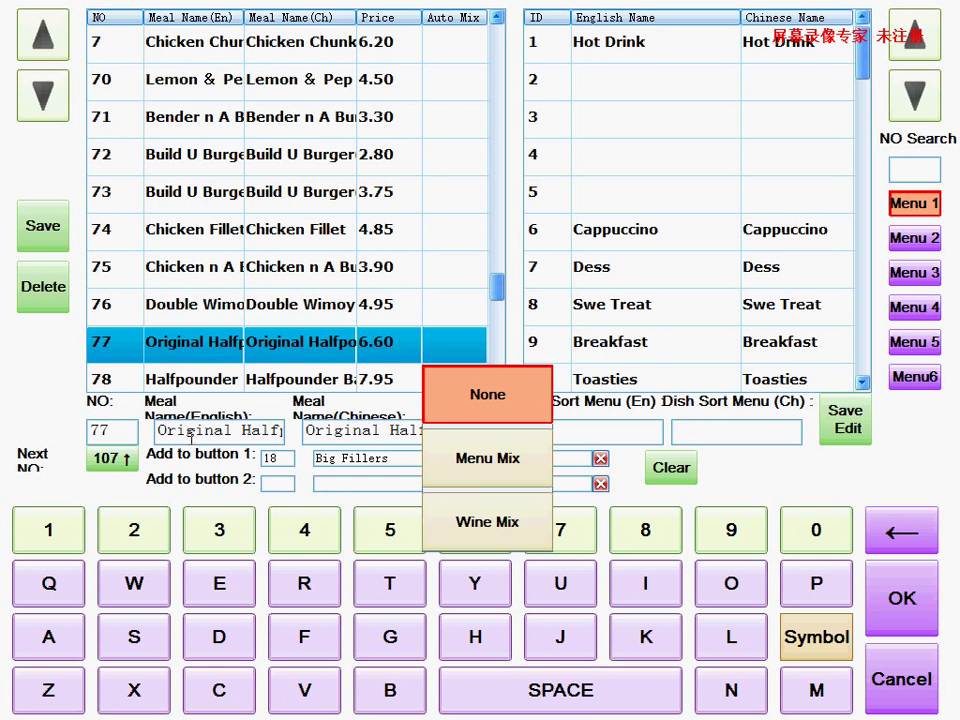
# - Load dish 77 with no mix option and select its Chinese and English name fields
pyautogui.click(488, 394)
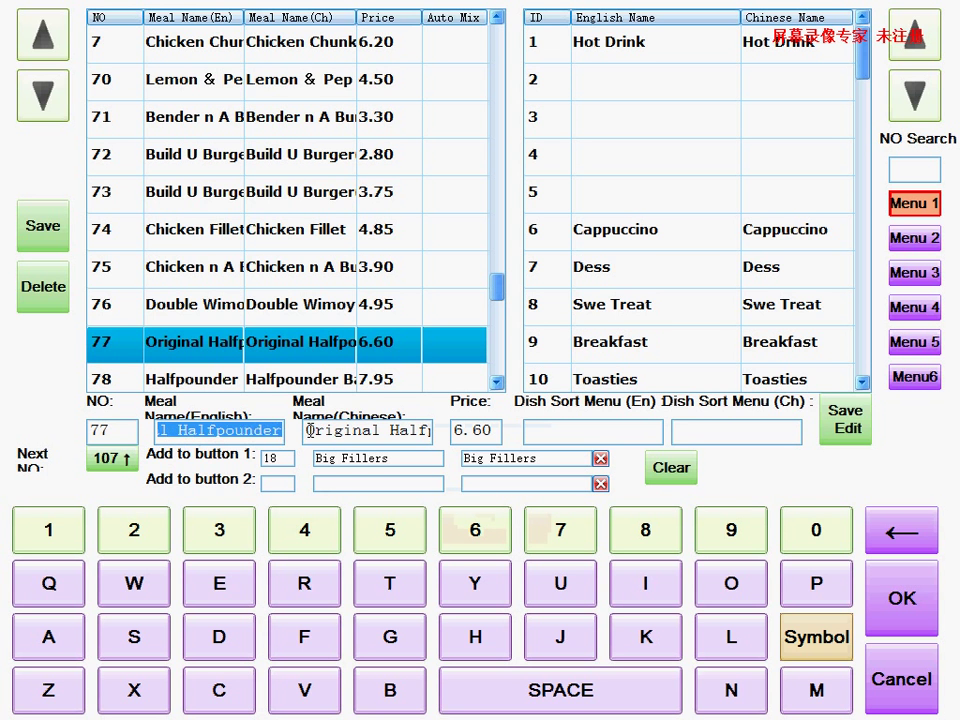
pyautogui.click(368, 432)
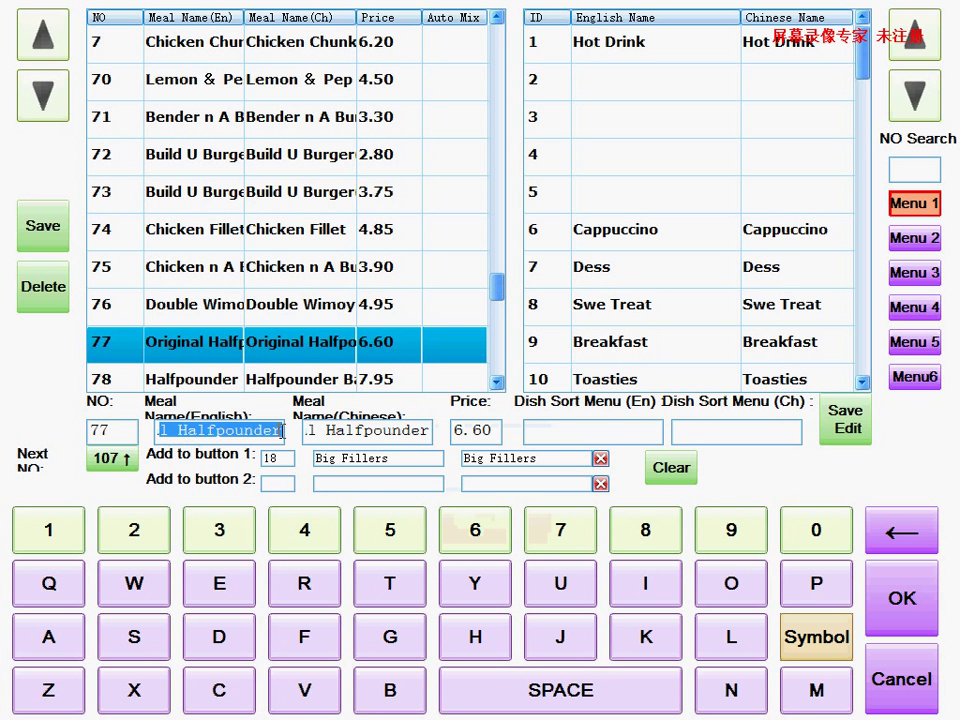
pyautogui.click(368, 432)
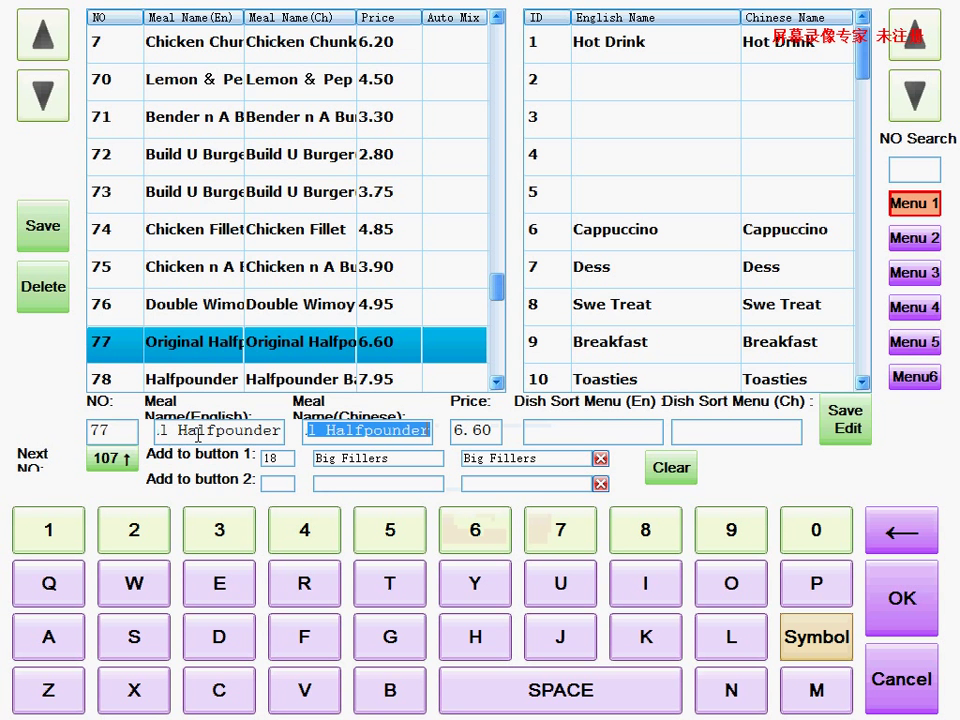
pyautogui.click(218, 432)
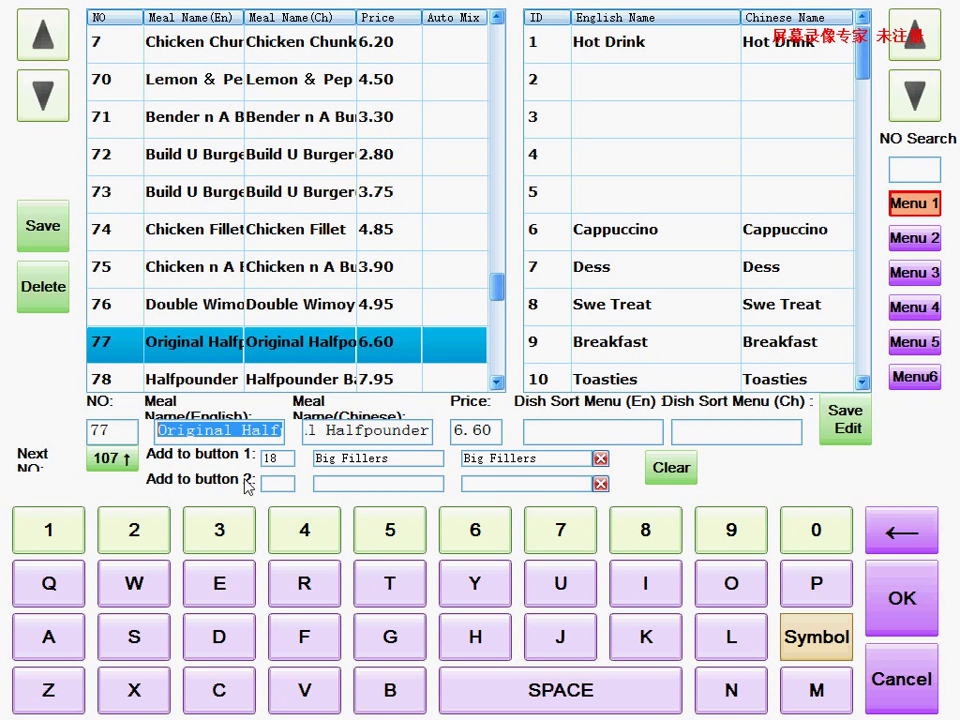
# - Rename dish 77 to 'Original 1/2pound' via the Symbol keyboard and set its price to 8
pyautogui.click(218, 432)
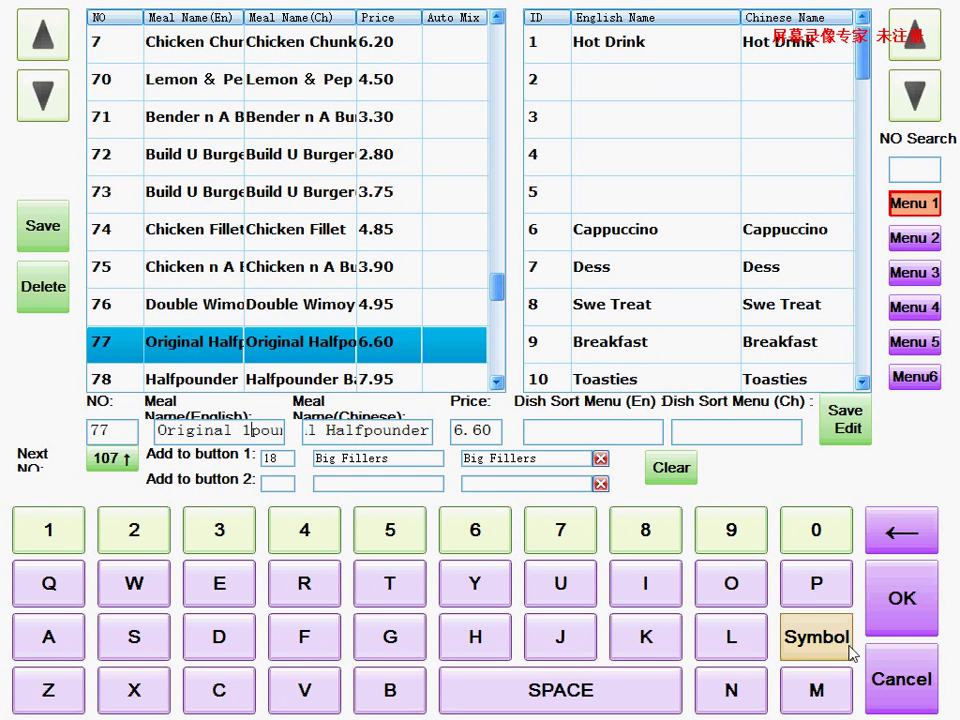
pyautogui.click(816, 636)
pyautogui.write('/2')
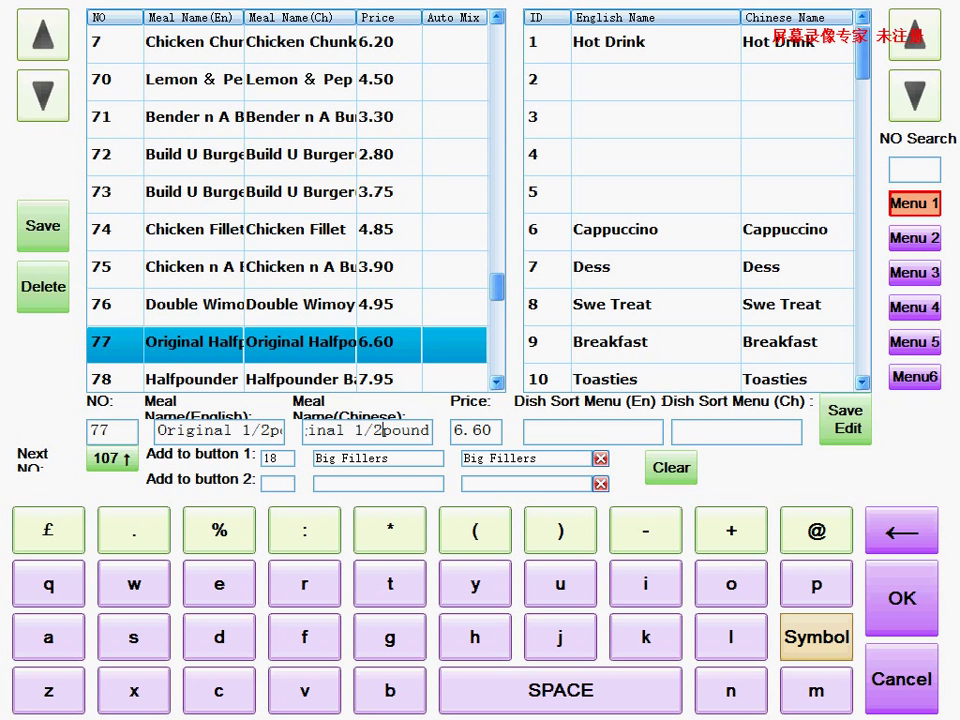
pyautogui.click(476, 432)
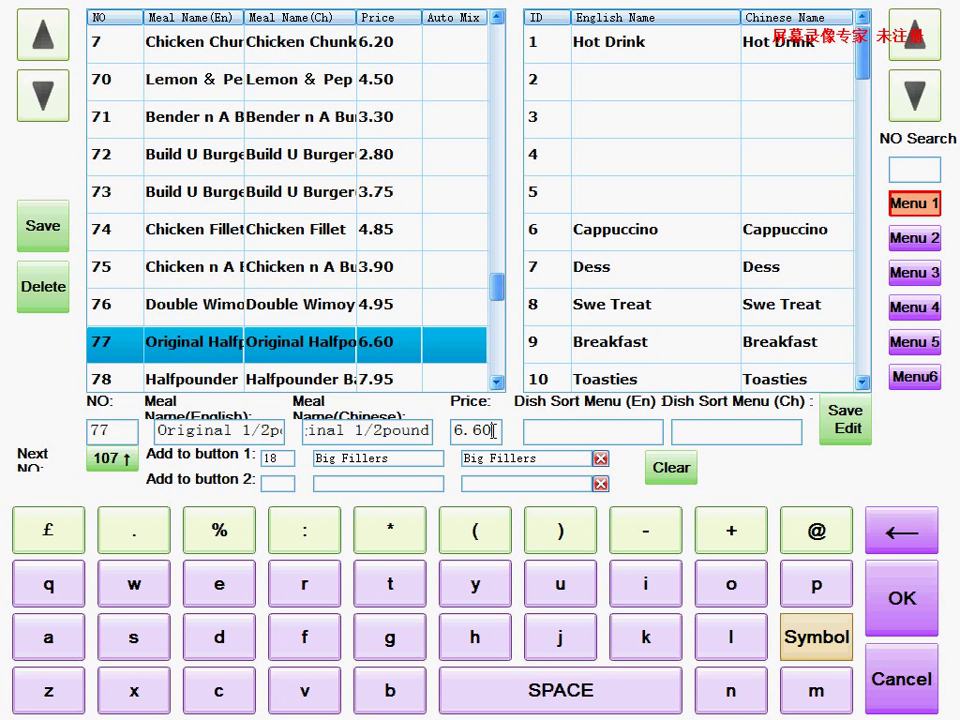
pyautogui.write('8')
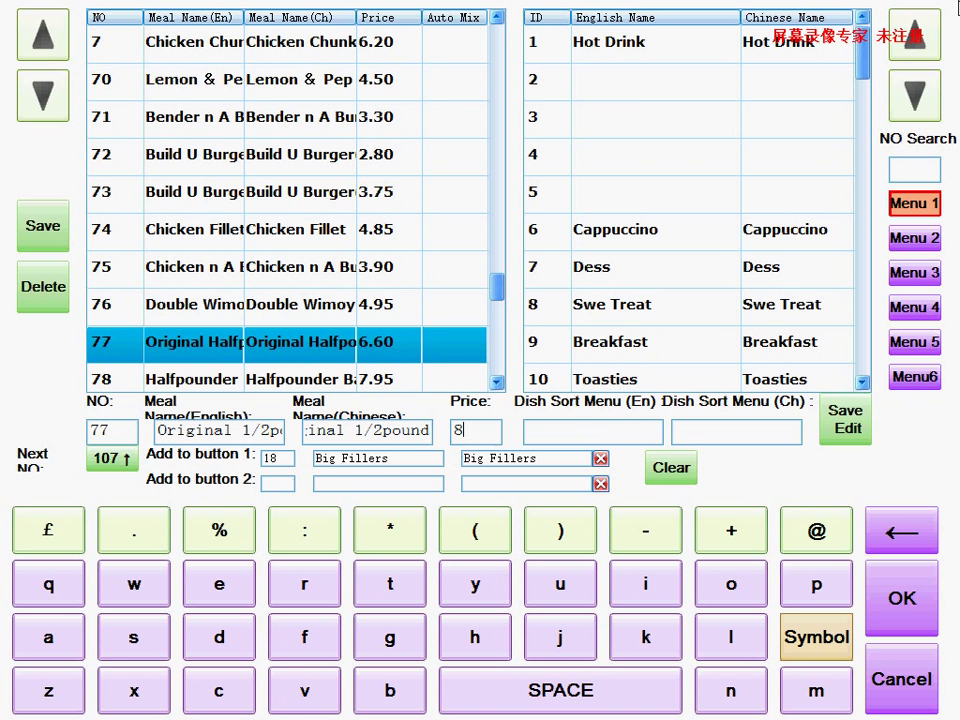
# - Load row 18 Big Fillers into the Dish Sort Menu name fields for dish 77
pyautogui.scroll(-3)
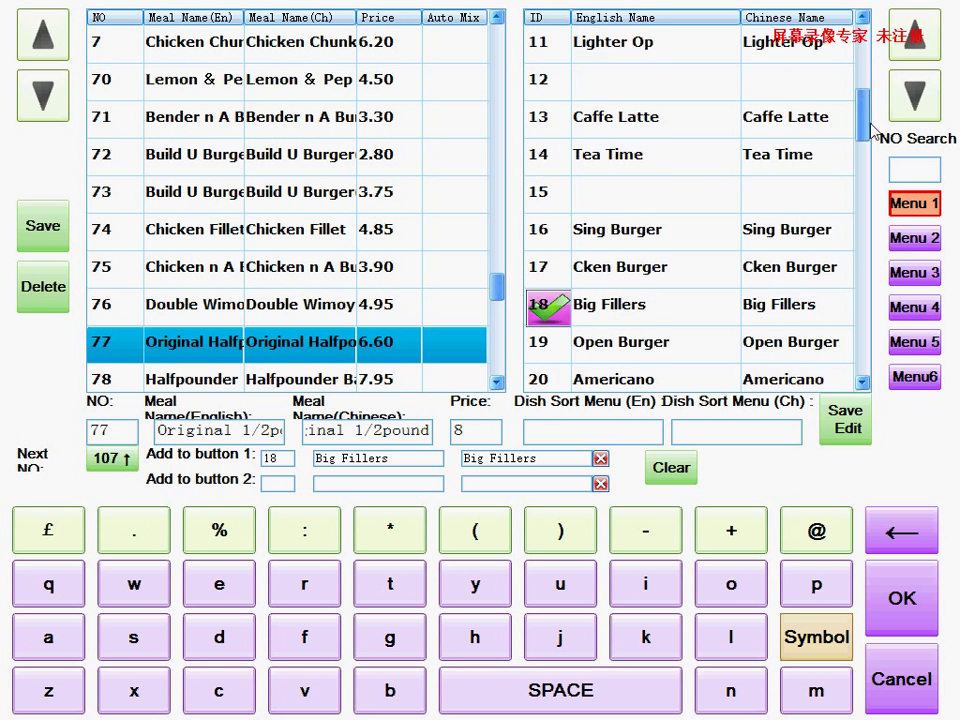
pyautogui.scroll(-3)
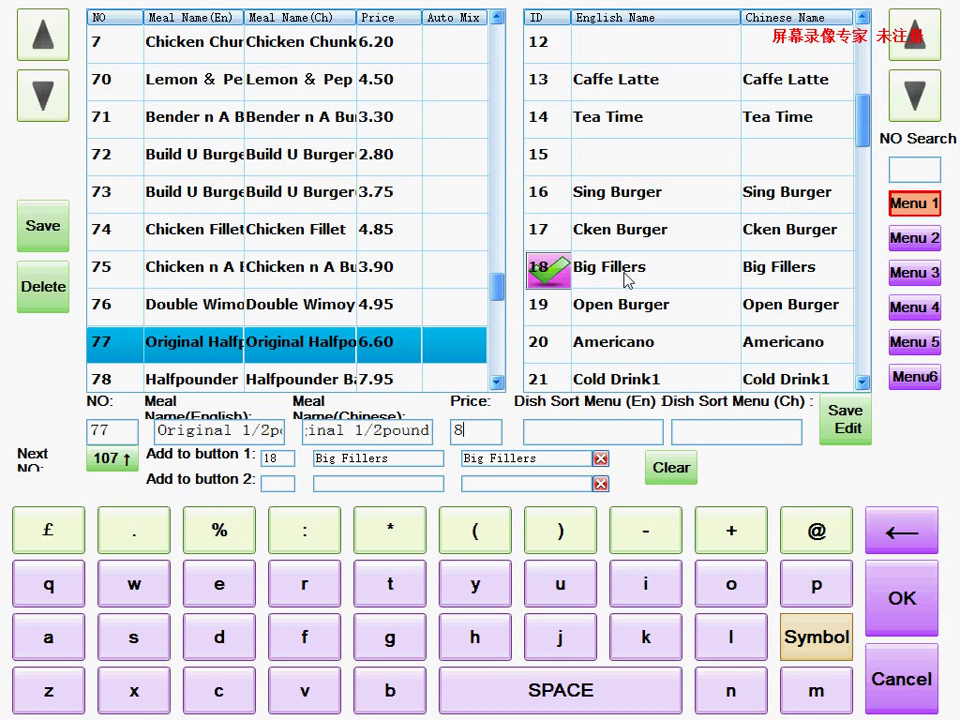
pyautogui.moveTo(724, 292)
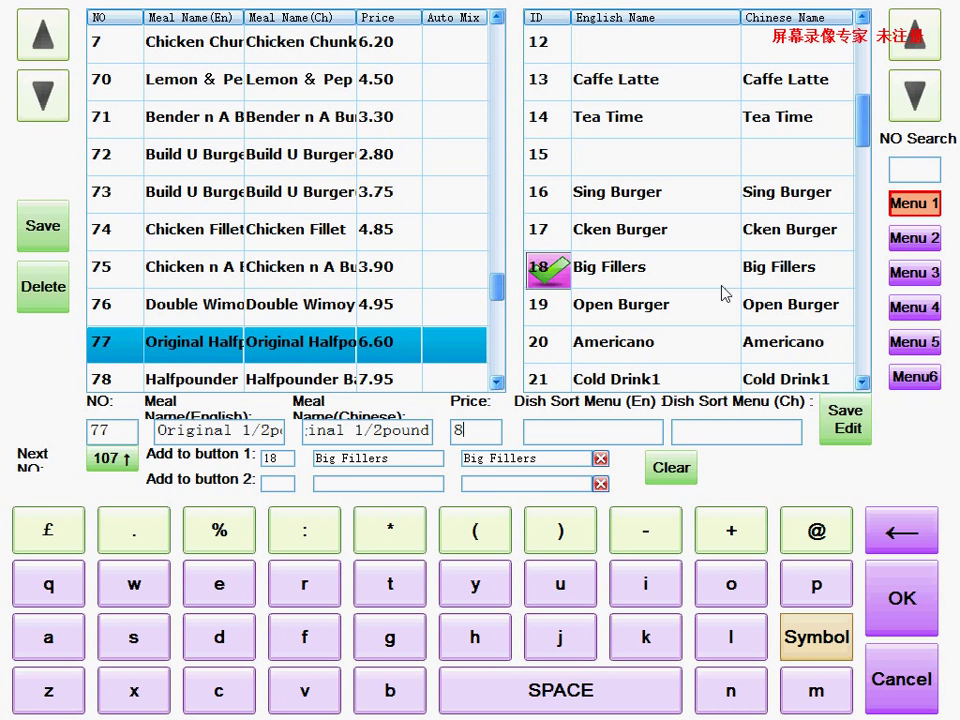
pyautogui.moveTo(616, 280)
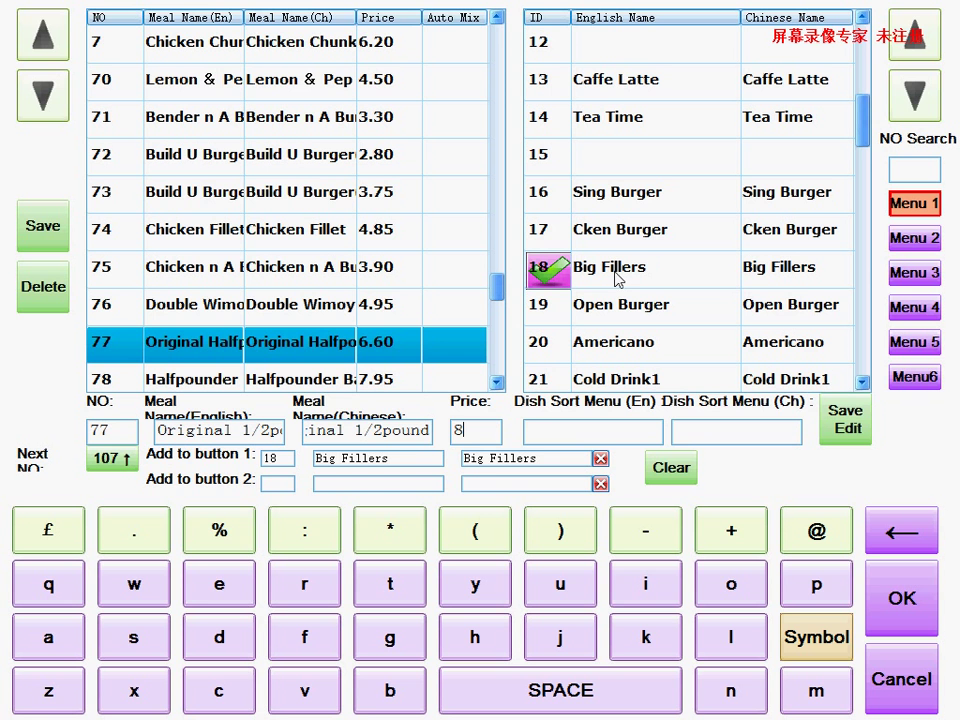
pyautogui.moveTo(506, 436)
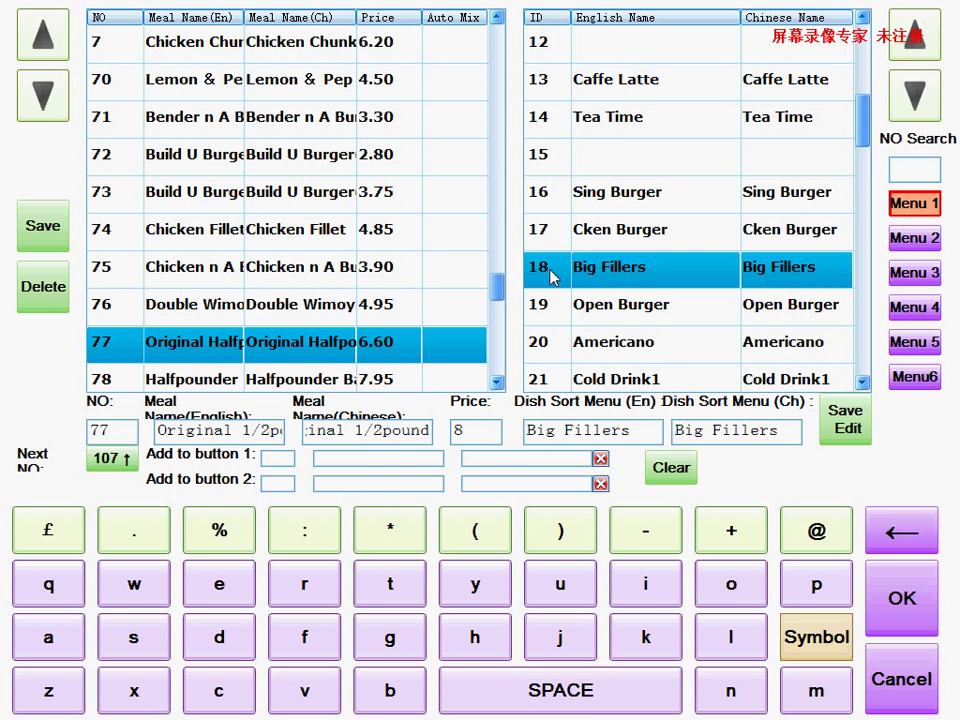
pyautogui.click(278, 456)
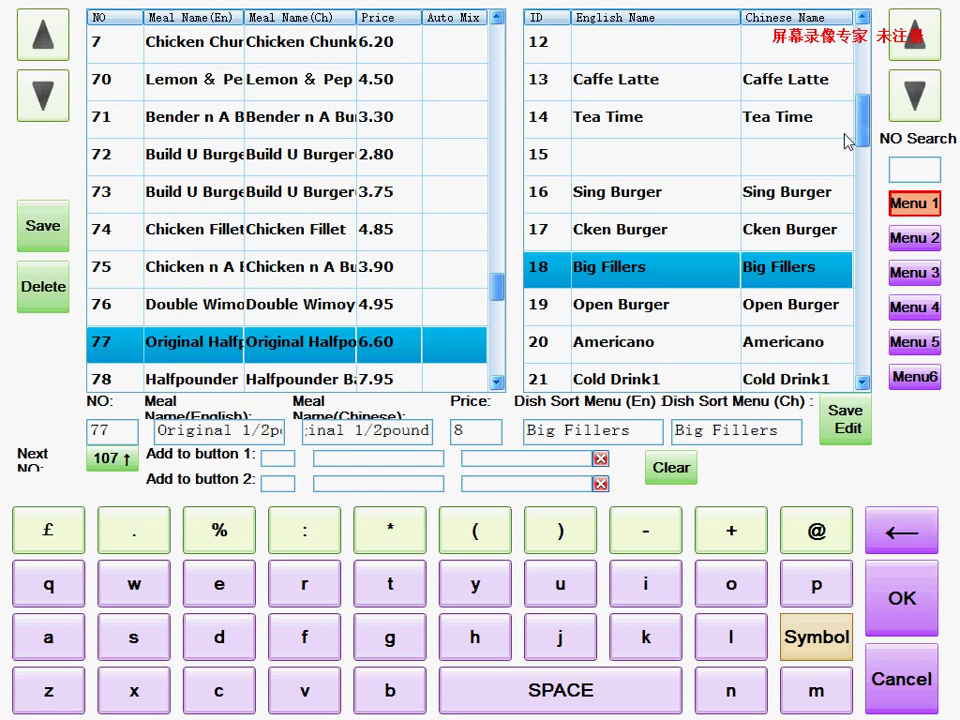
pyautogui.moveTo(596, 164)
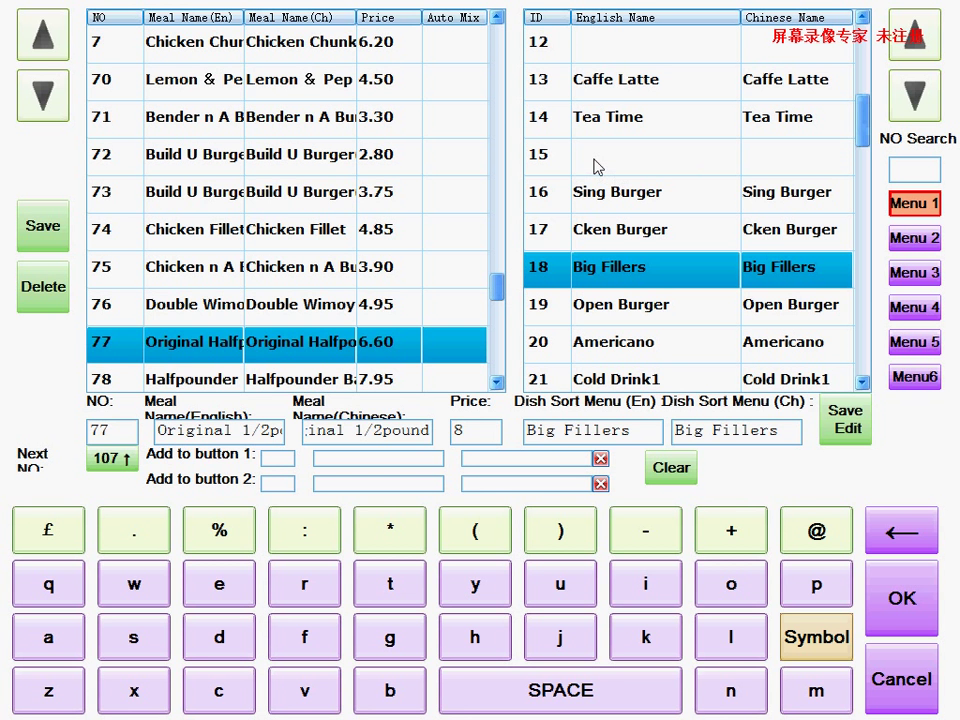
pyautogui.moveTo(548, 176)
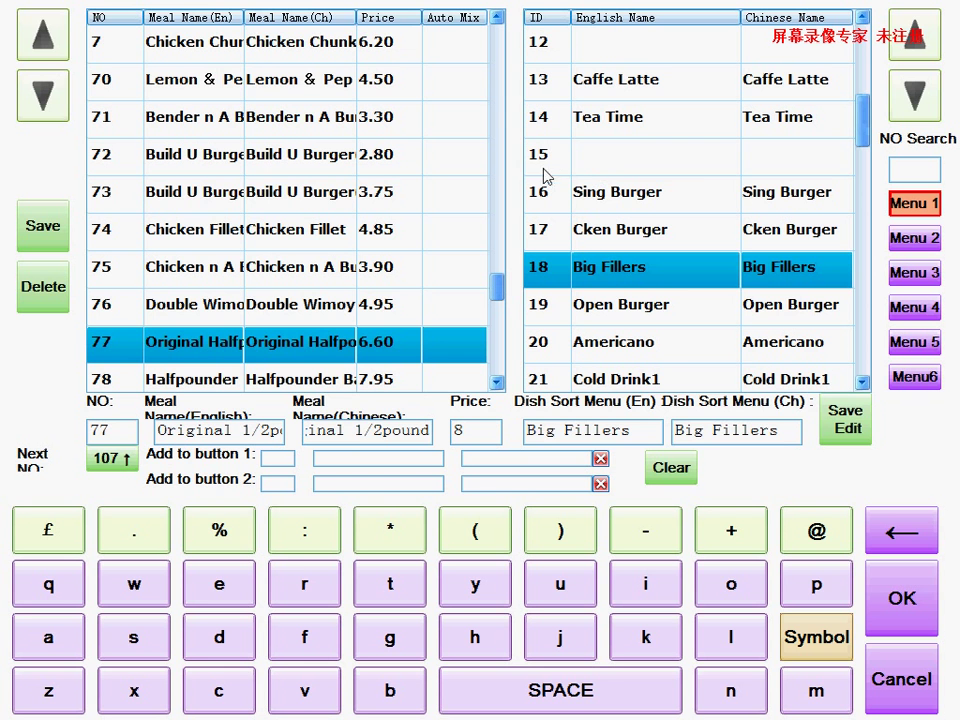
# - Name empty slot 15 Burger (En) / BURGER (Ch) and save the edit
pyautogui.click(548, 156)
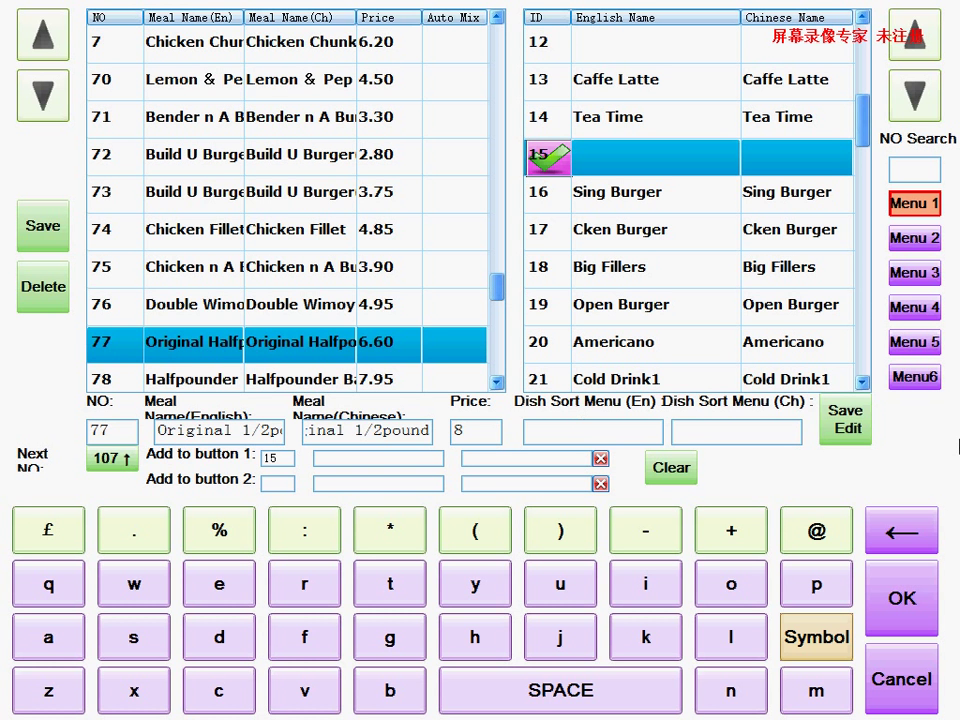
pyautogui.write('berge')
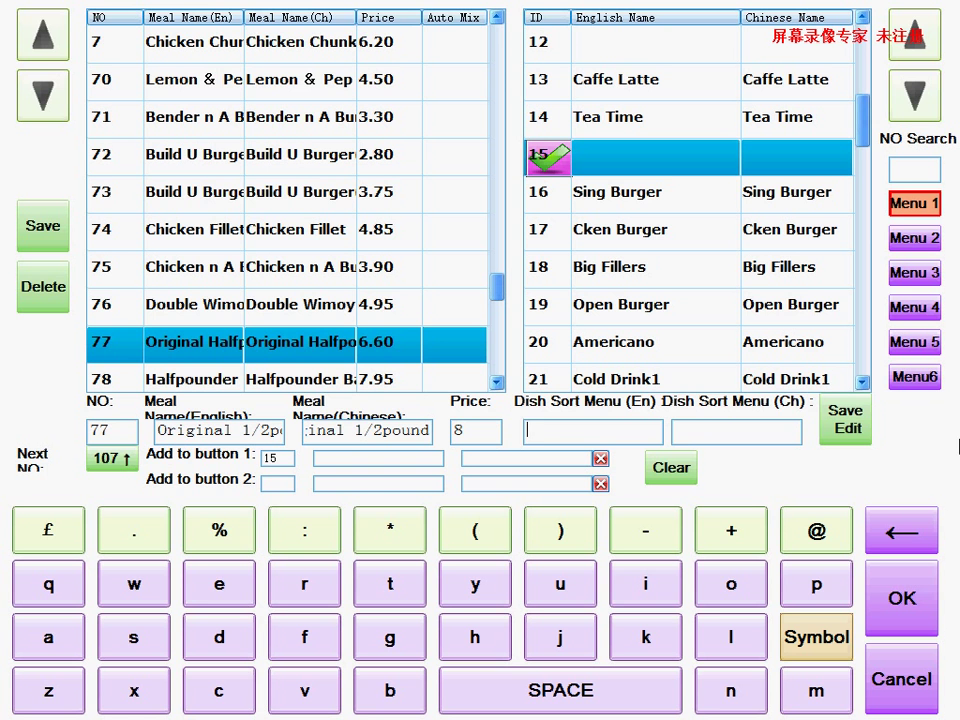
pyautogui.write('Ber')
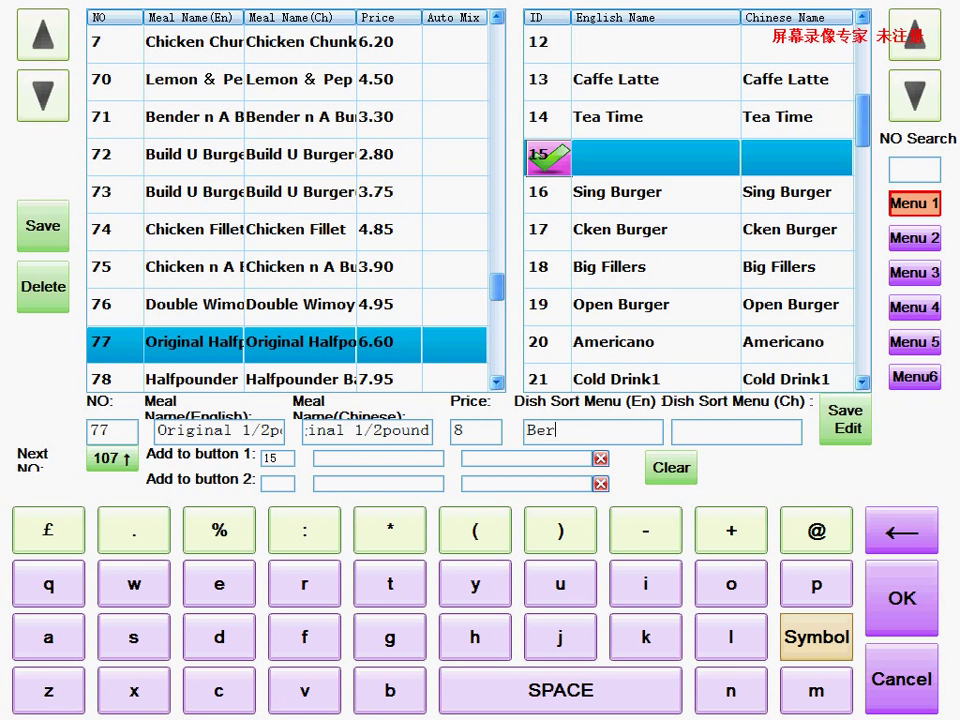
pyautogui.write('ger')
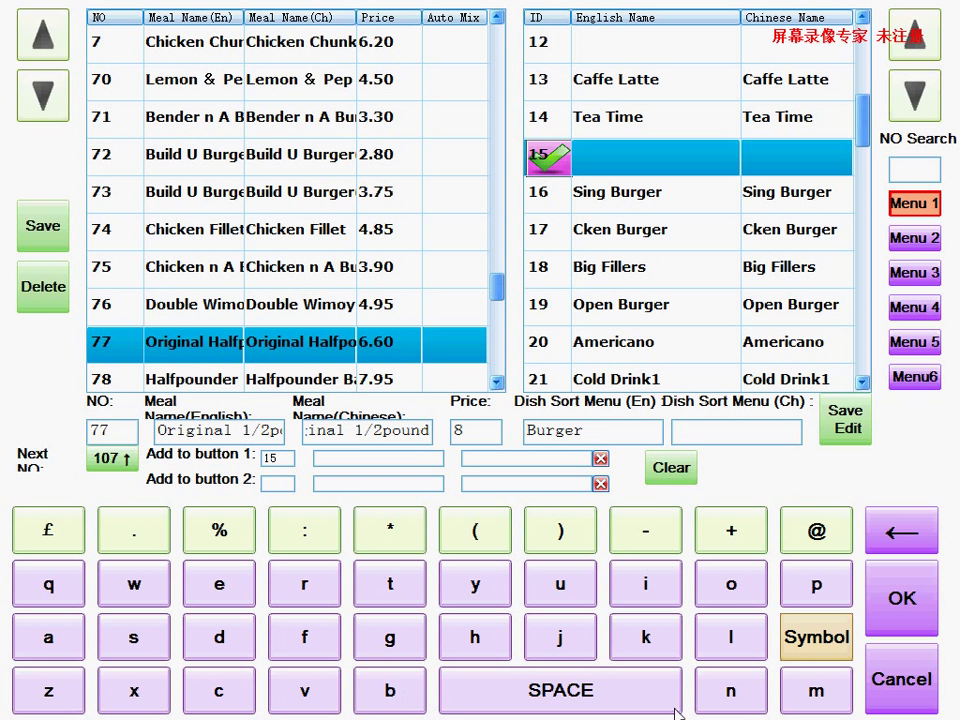
pyautogui.write('BURG')
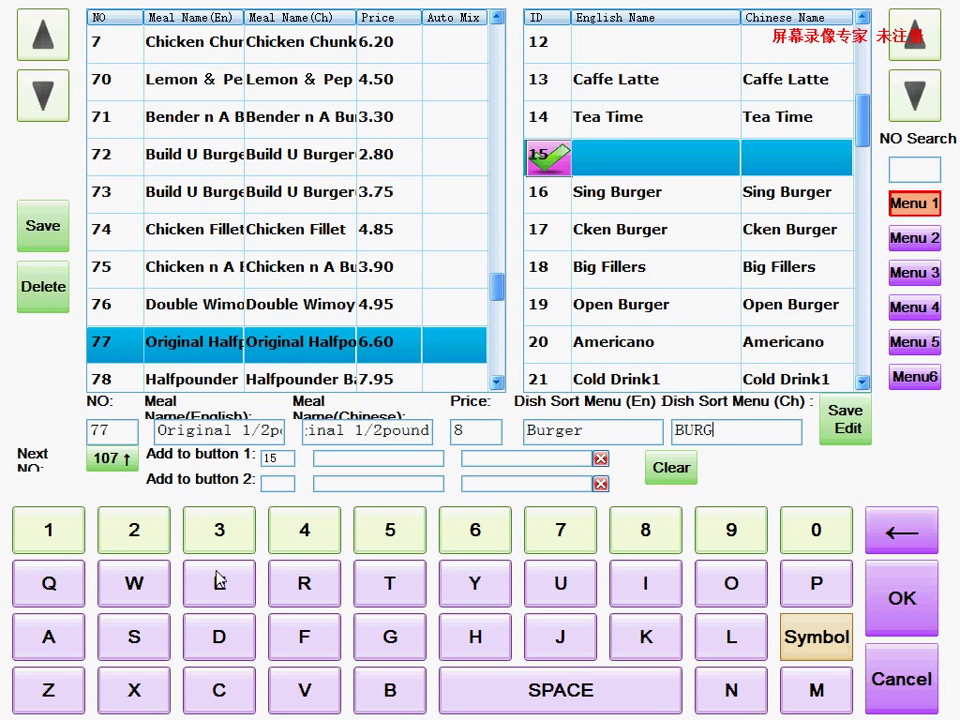
pyautogui.click(844, 418)
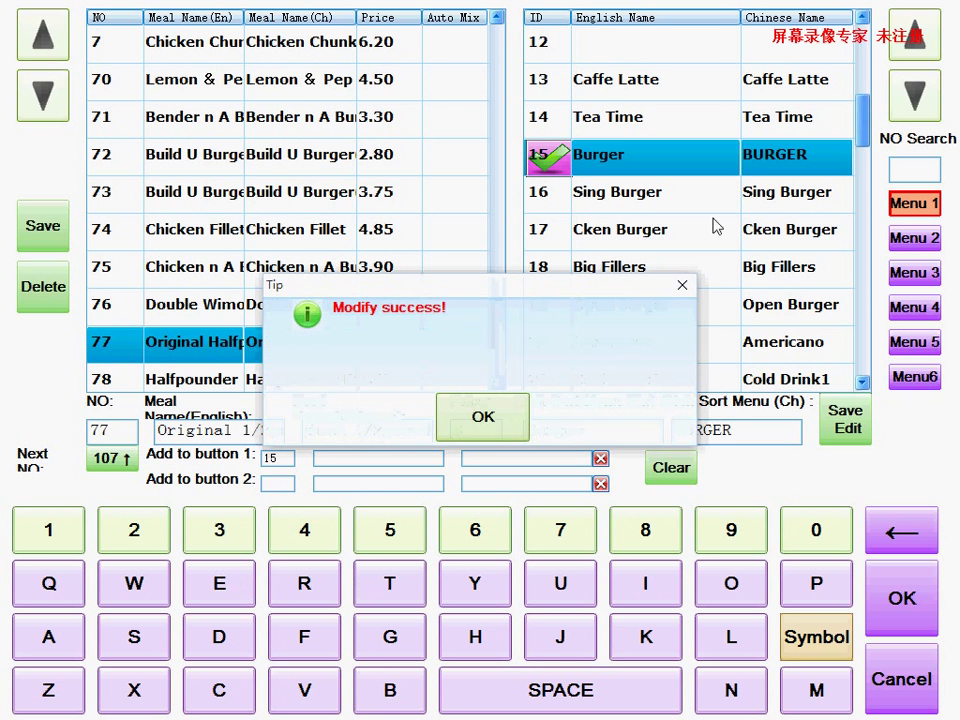
pyautogui.click(482, 418)
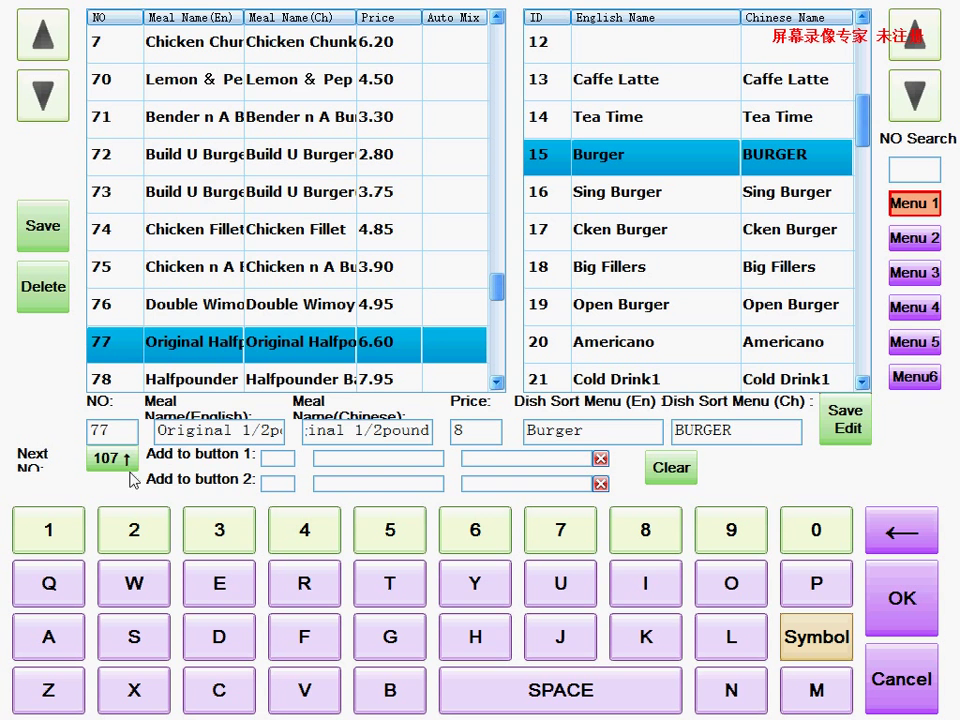
pyautogui.moveTo(550, 178)
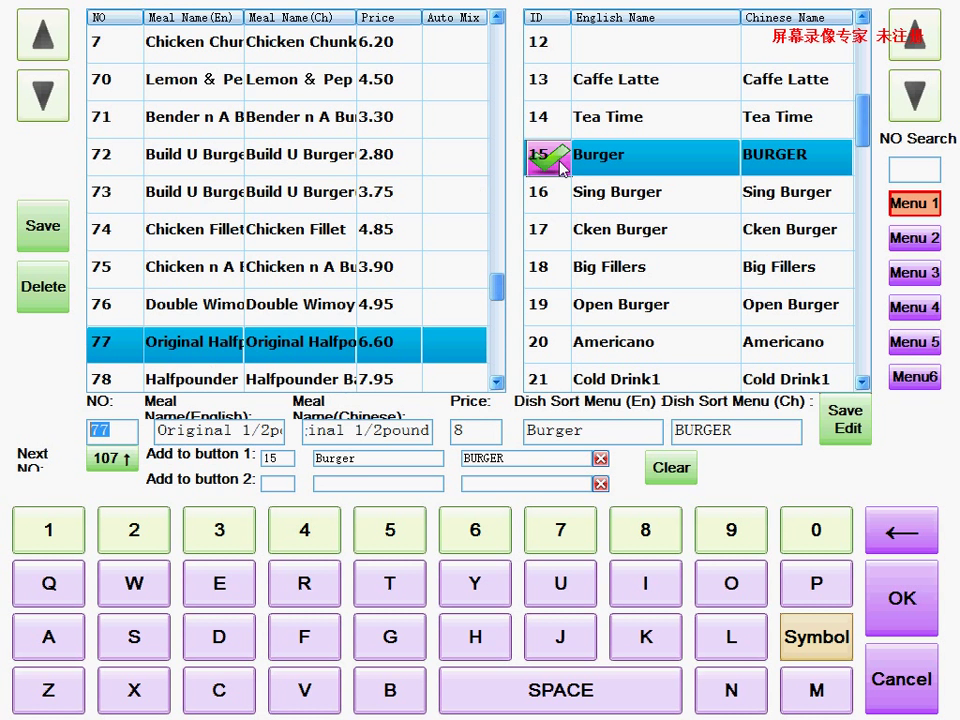
pyautogui.moveTo(652, 192)
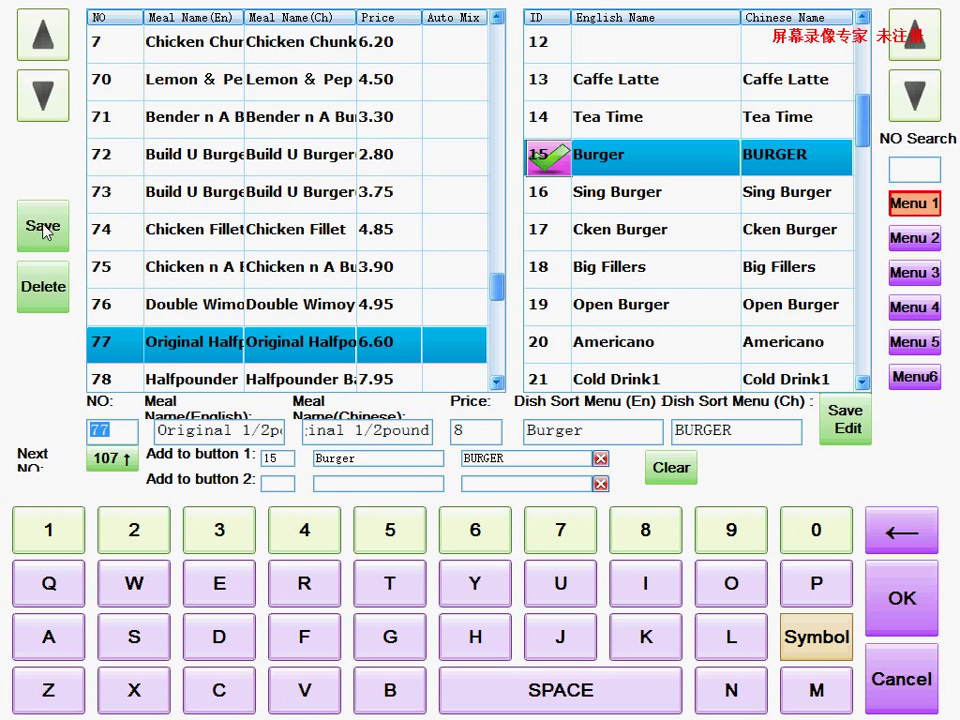
# - Save dish 77 linked to the 15 Burger button, confirming replacement of the old entry
pyautogui.click(44, 226)
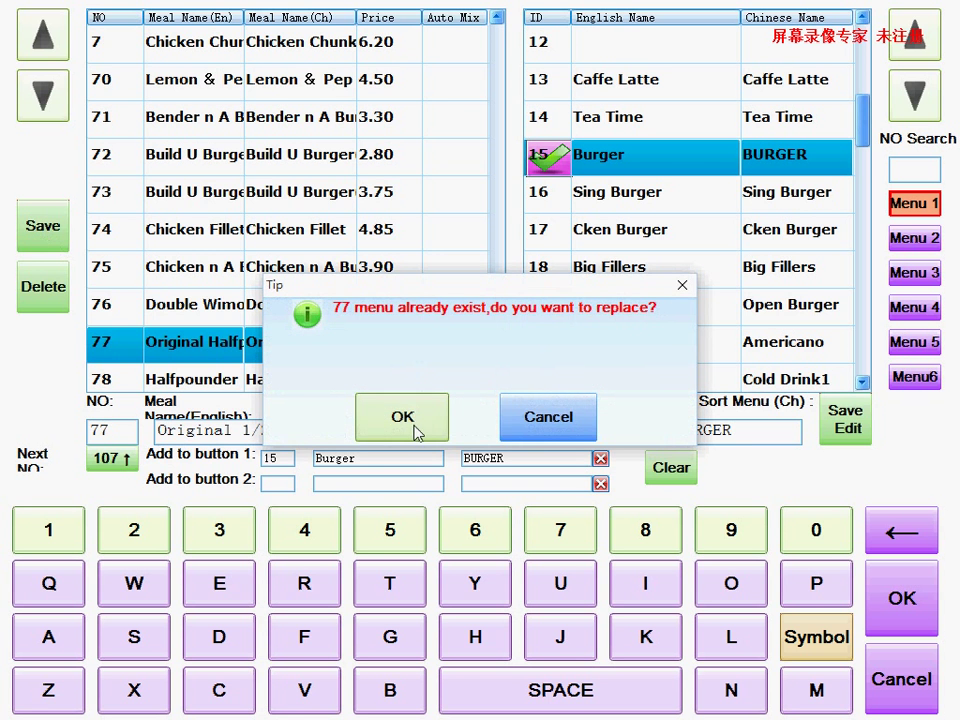
pyautogui.click(402, 418)
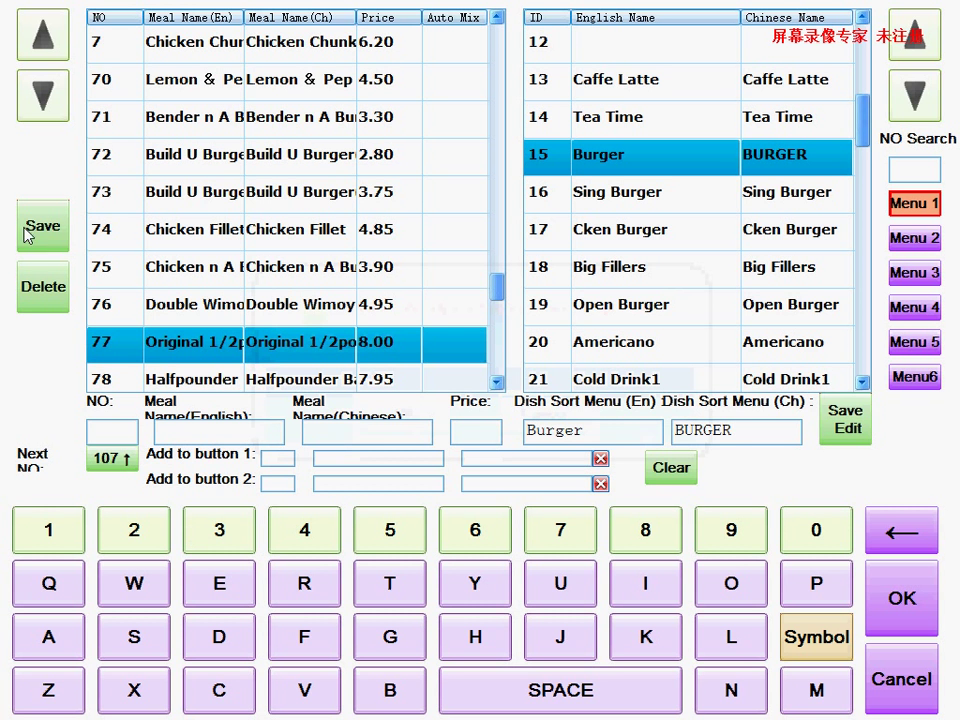
pyautogui.moveTo(866, 432)
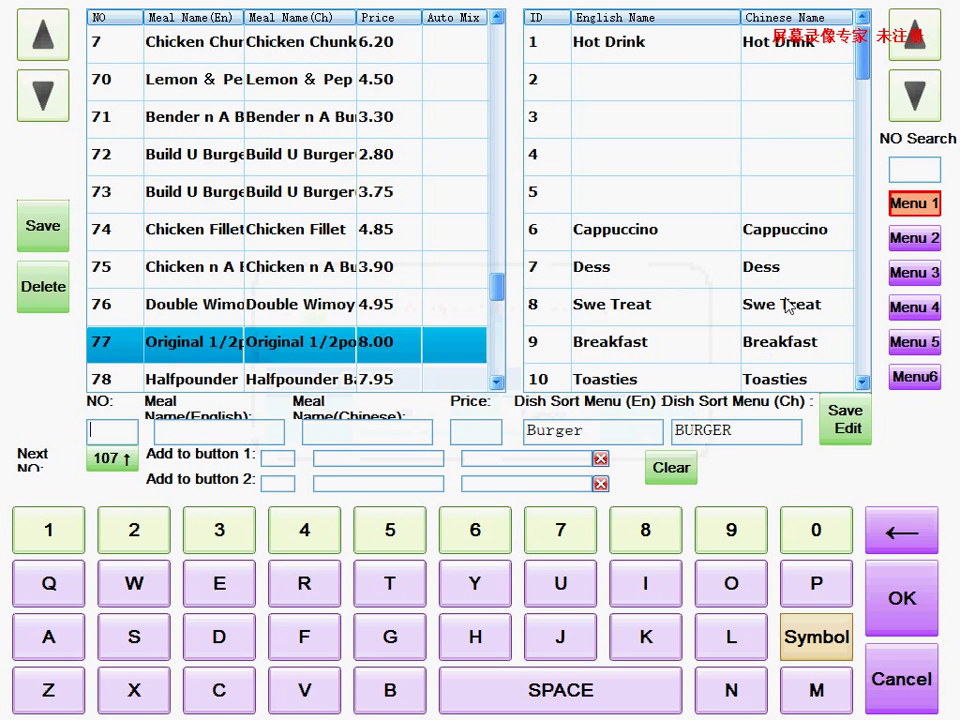
# - Shorten category 6 Cappuccino to Cappuc, then select row 1 Hot Drink's name for rewording to Hot Drk
pyautogui.click(616, 230)
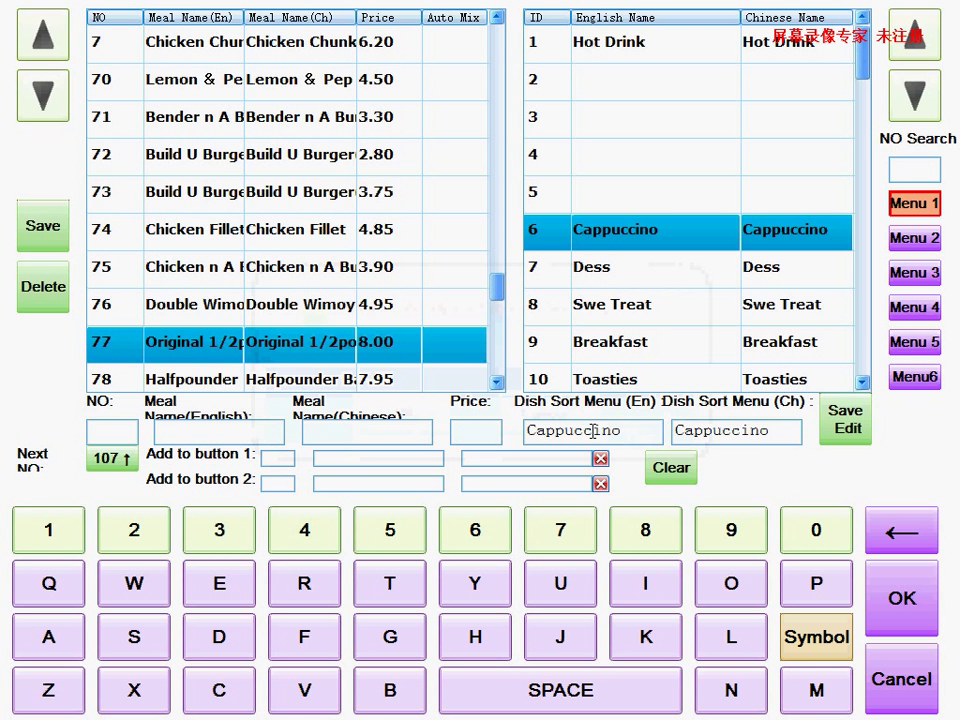
pyautogui.press('BackSpace')
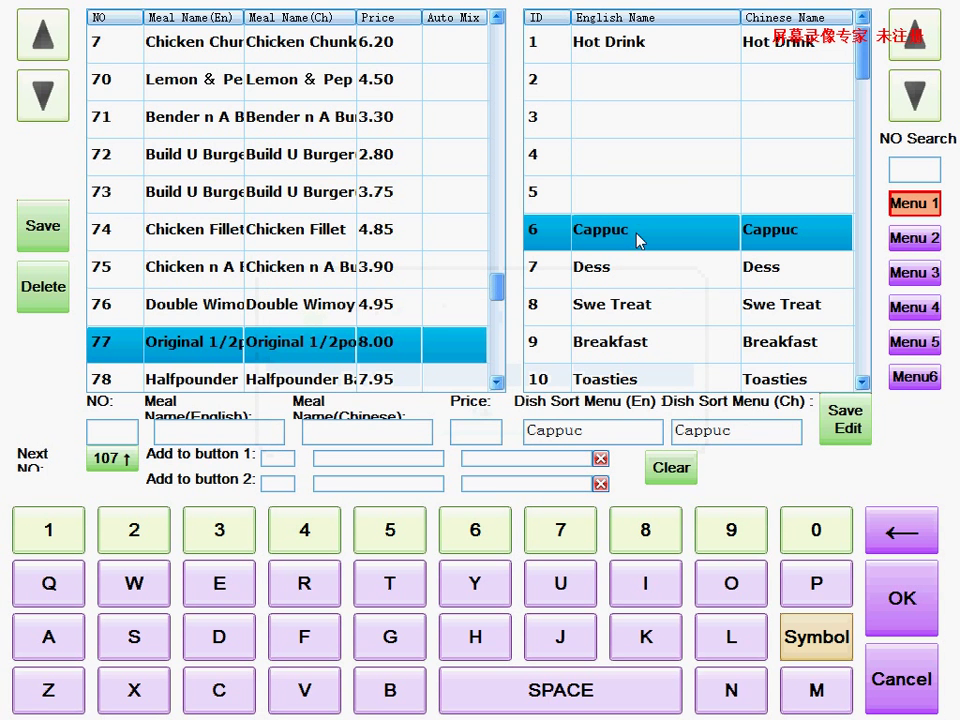
pyautogui.click(608, 42)
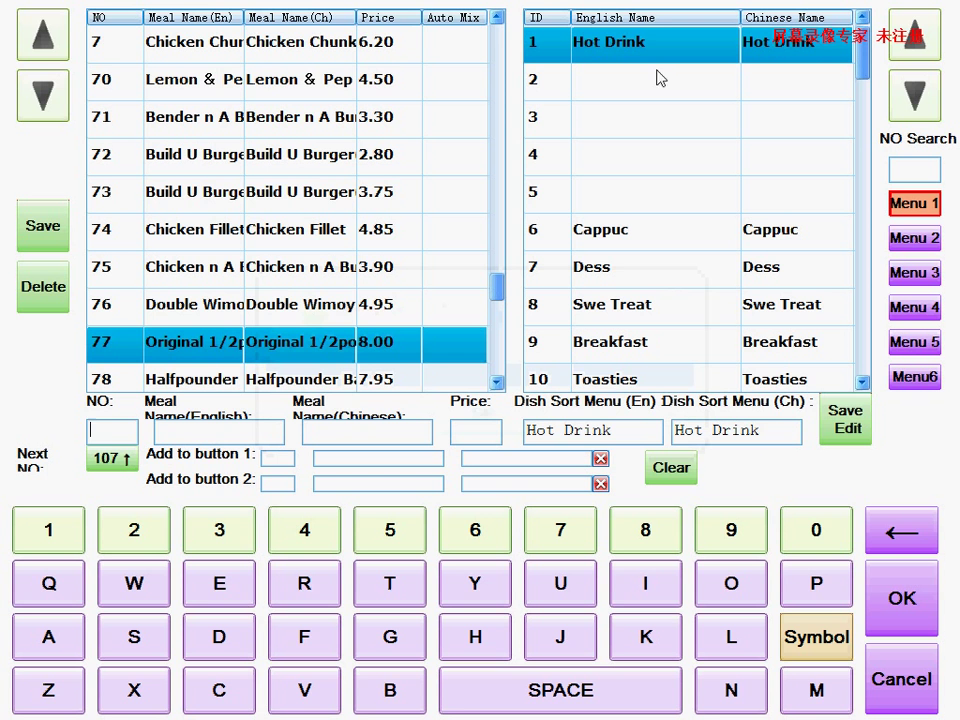
pyautogui.doubleClick(592, 432)
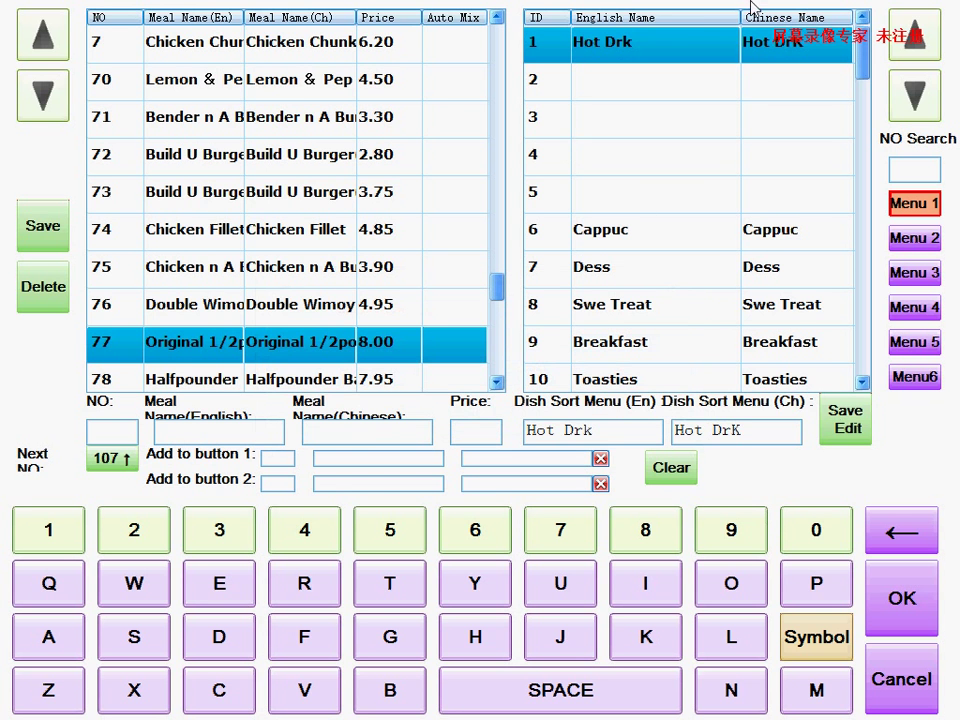
# - Fill empty slot 2 with 'soft drink' (En) and 'Soft Drink' (Ch)
pyautogui.click(656, 80)
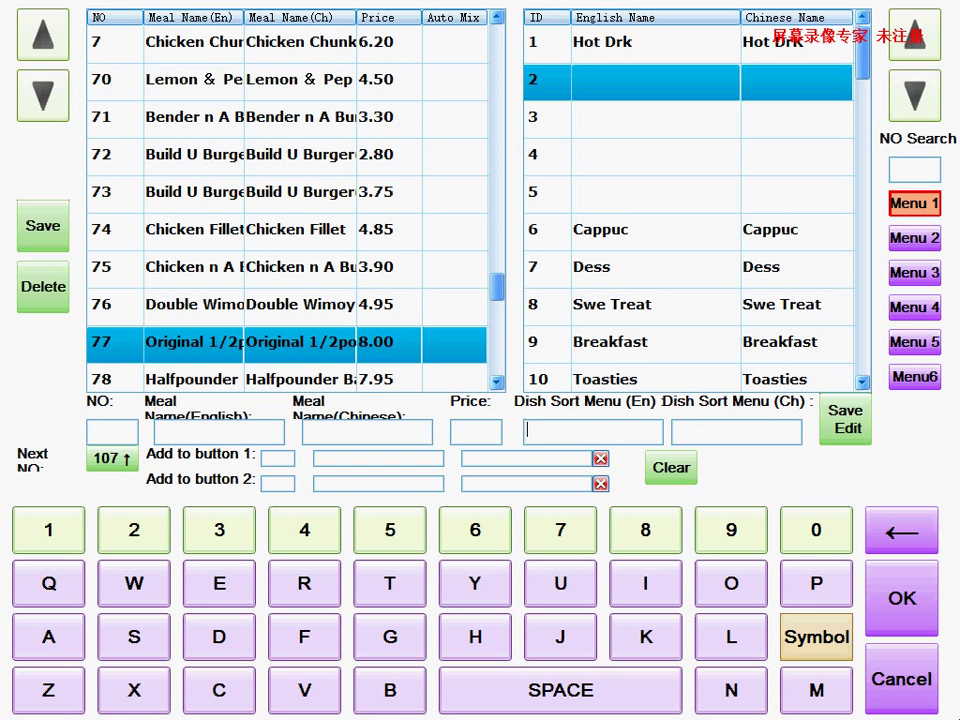
pyautogui.write('s')
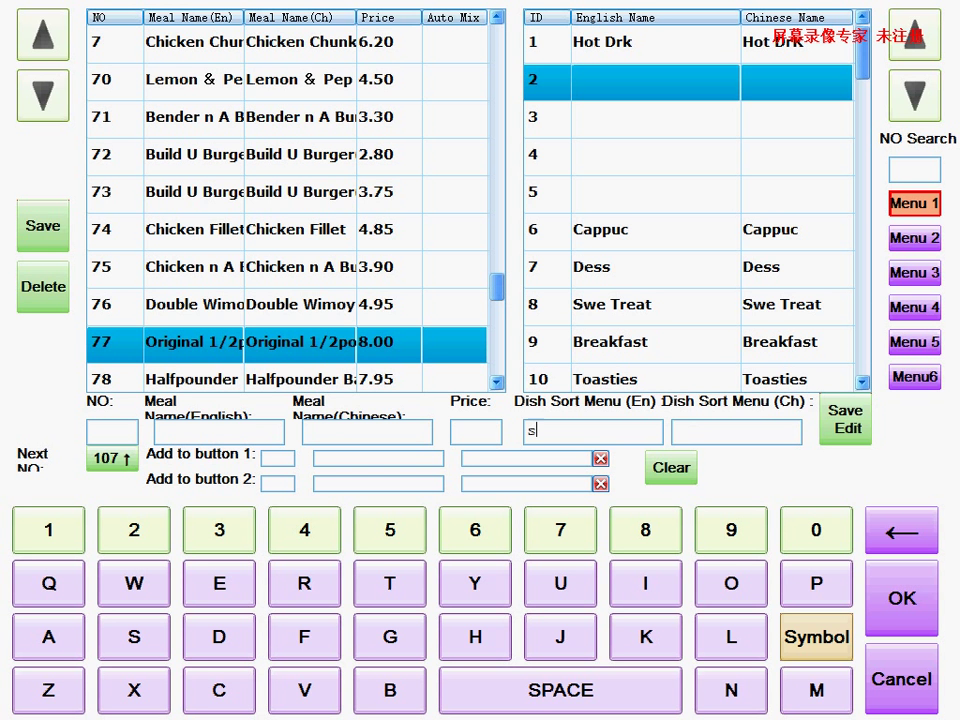
pyautogui.write('oft d')
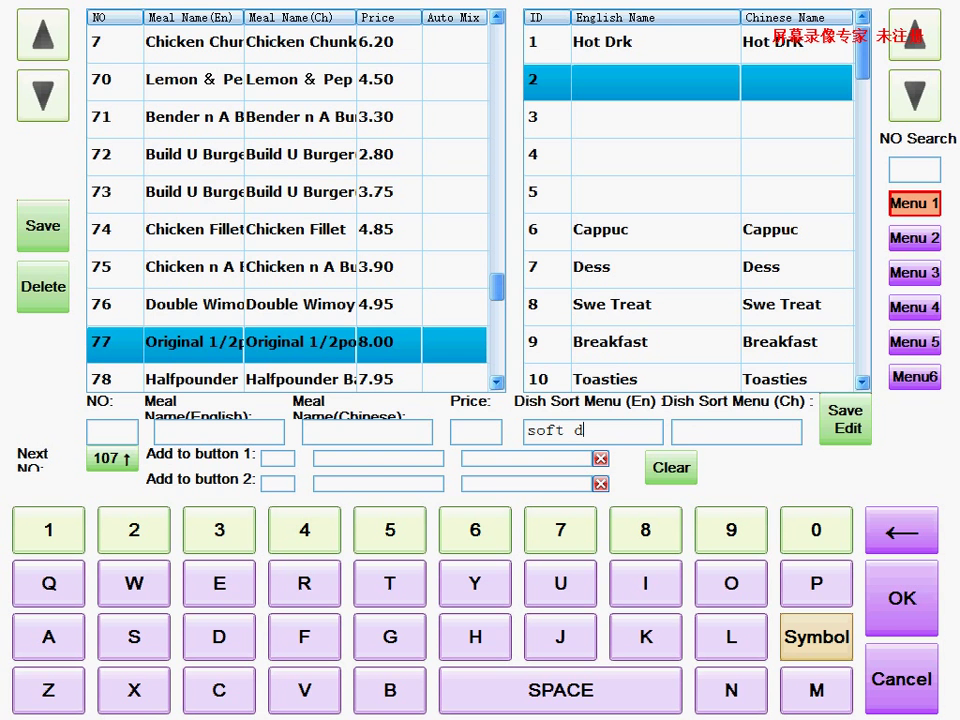
pyautogui.write('rink')
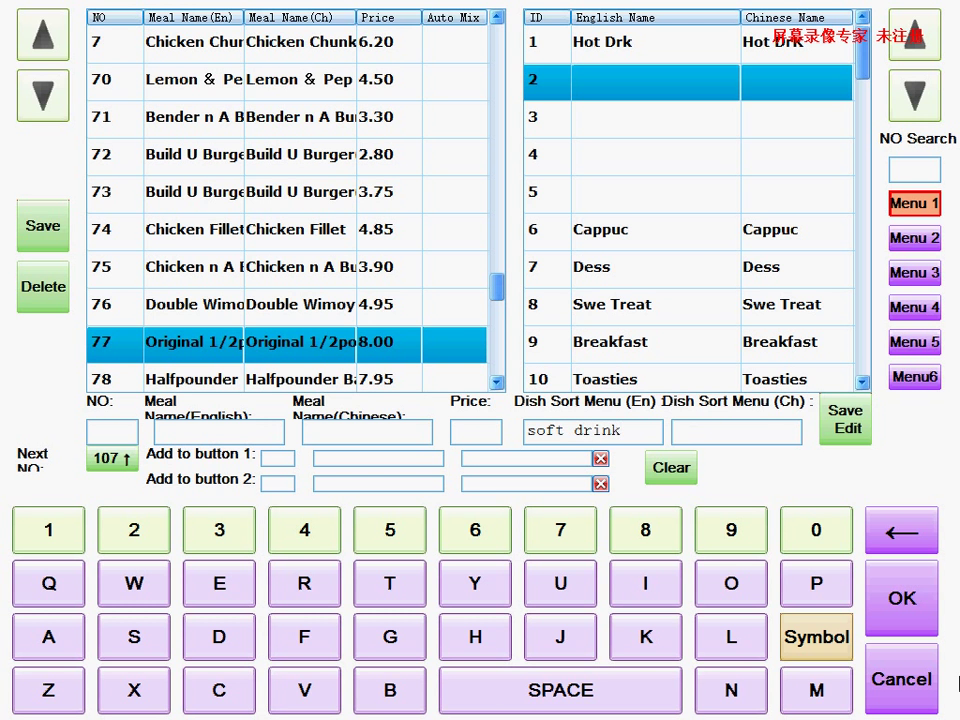
pyautogui.moveTo(956, 510)
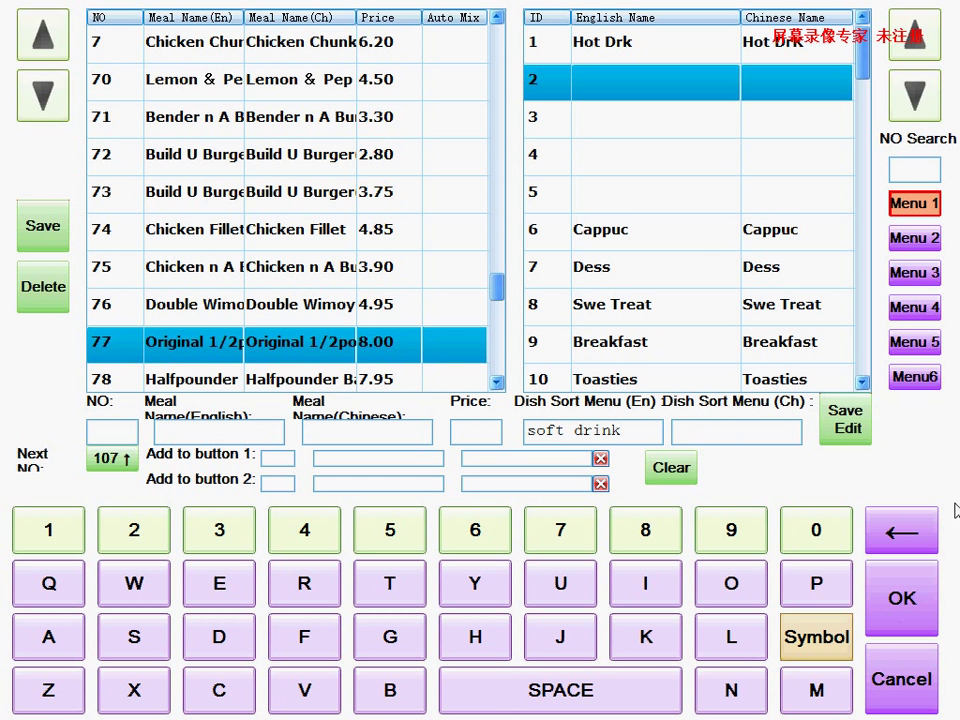
pyautogui.click(736, 432)
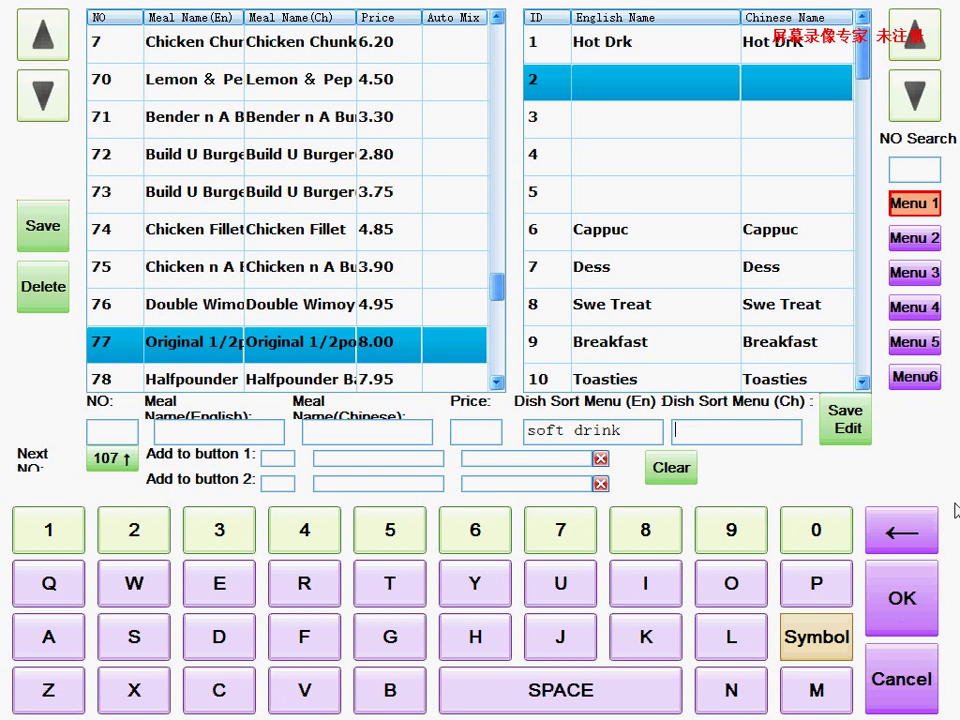
pyautogui.write('S')
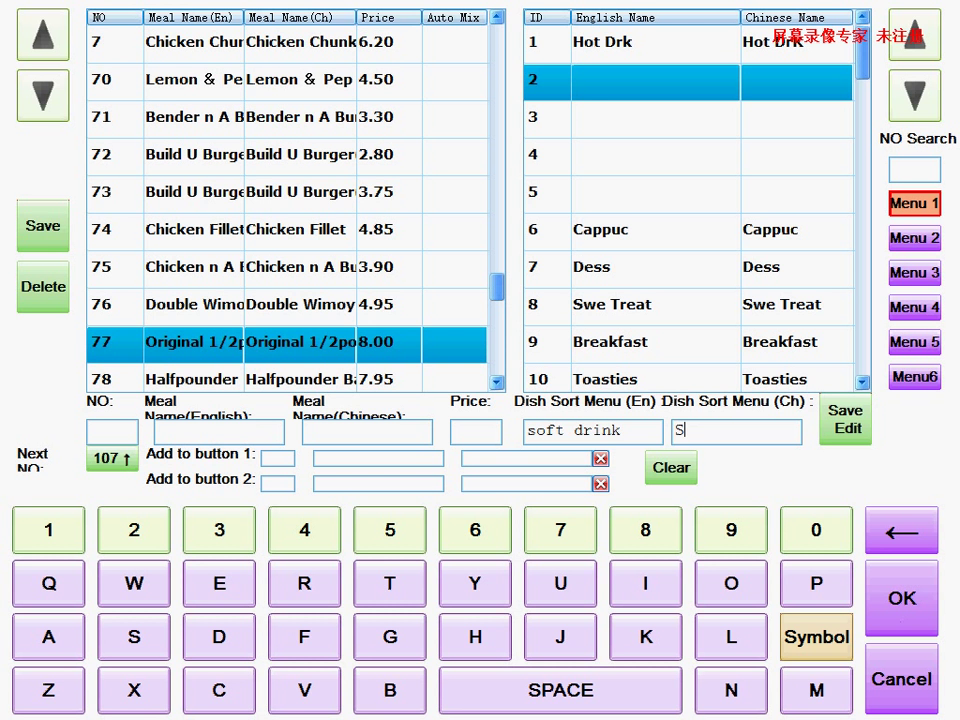
pyautogui.write('oft')
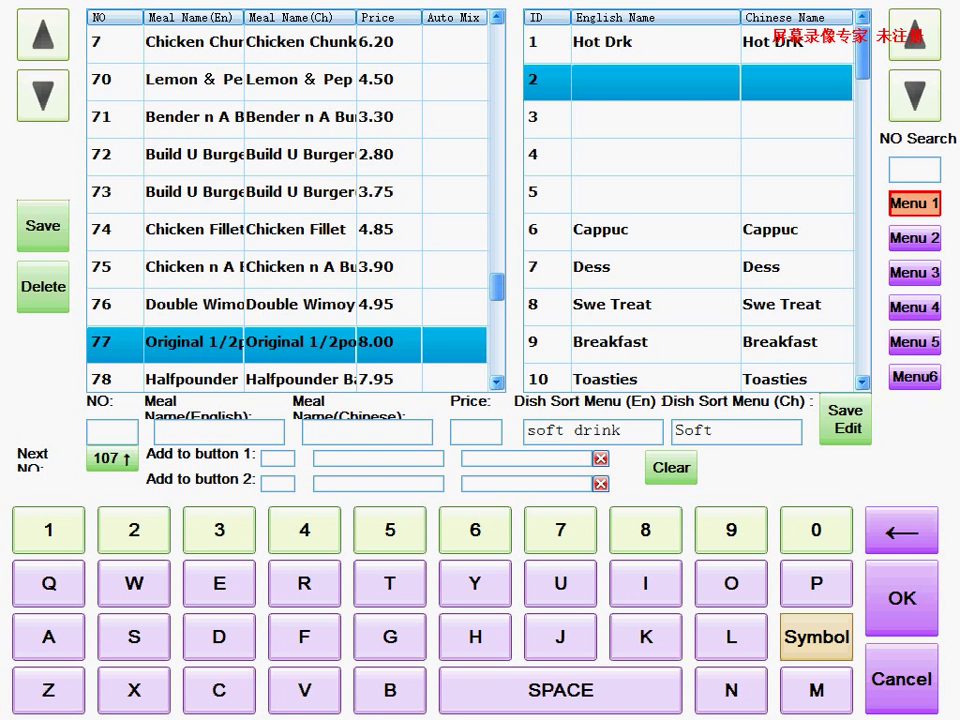
pyautogui.write('Drink')
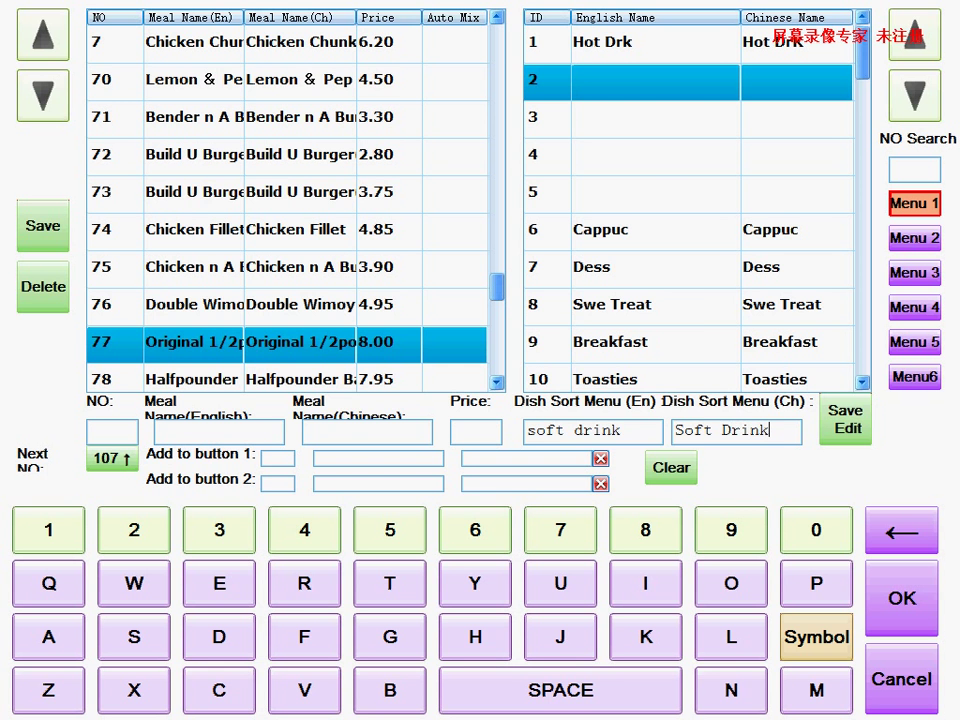
# - Save the new soft drink category and dismiss the success notice
pyautogui.click(844, 414)
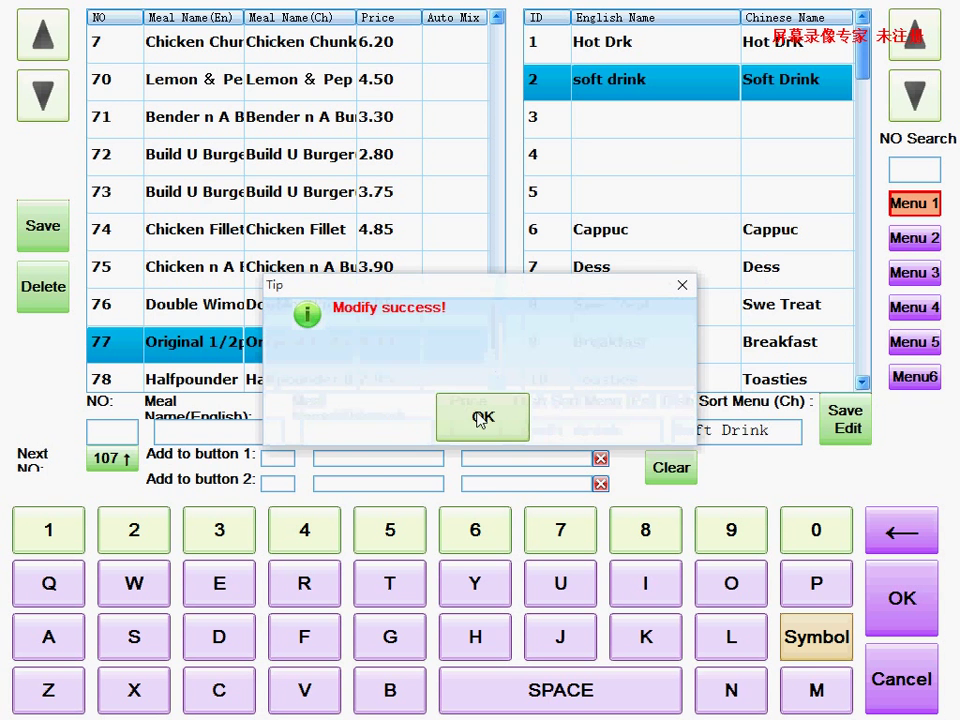
pyautogui.click(484, 418)
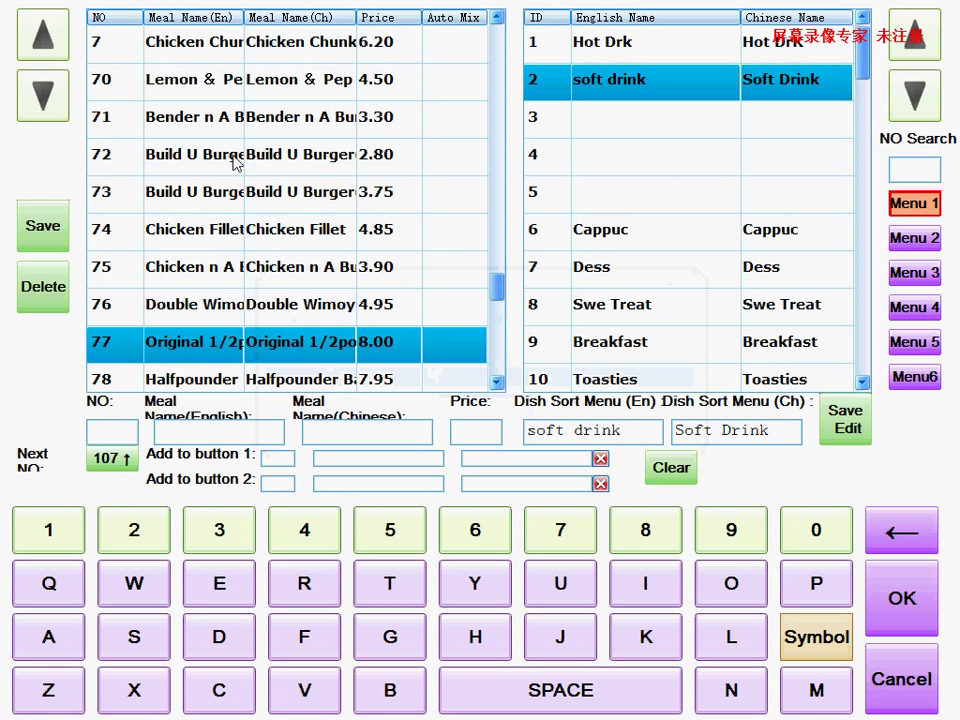
pyautogui.moveTo(258, 224)
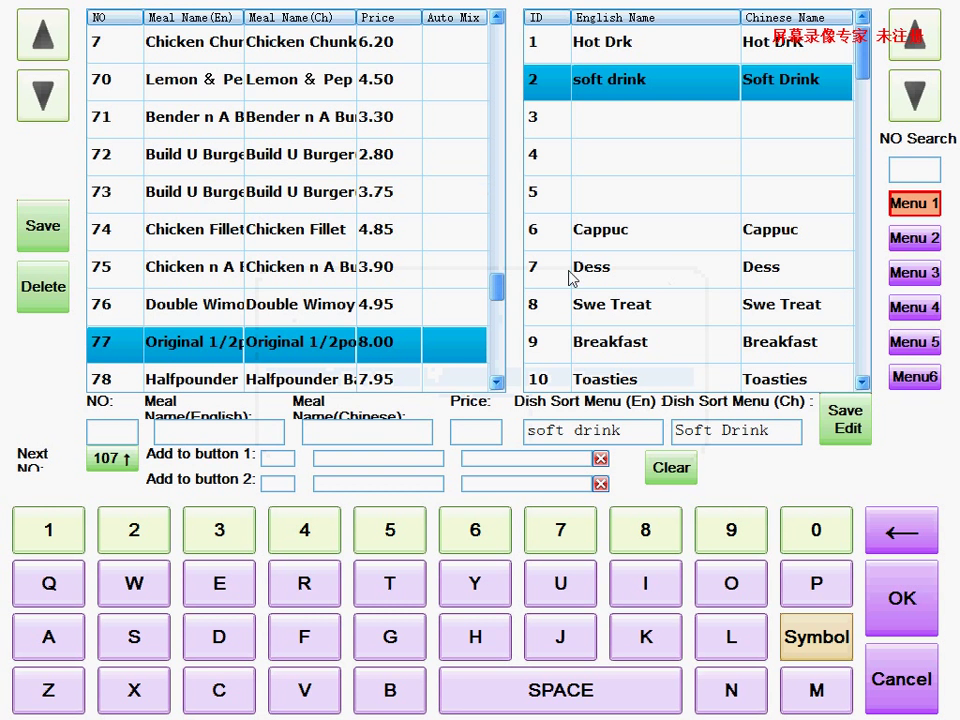
pyautogui.moveTo(146, 380)
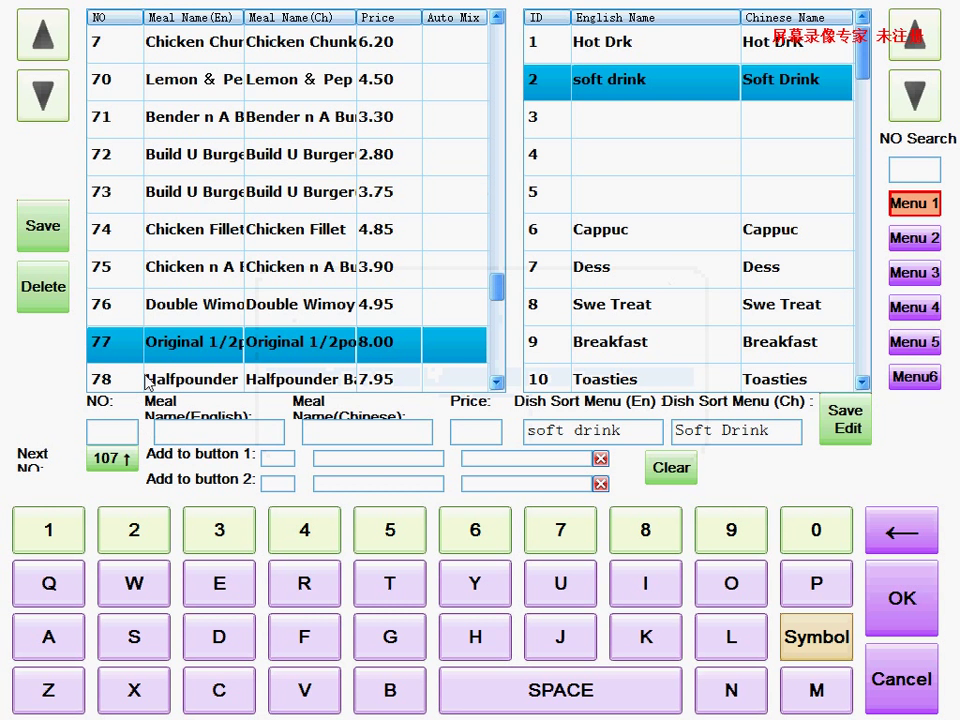
pyautogui.click(218, 432)
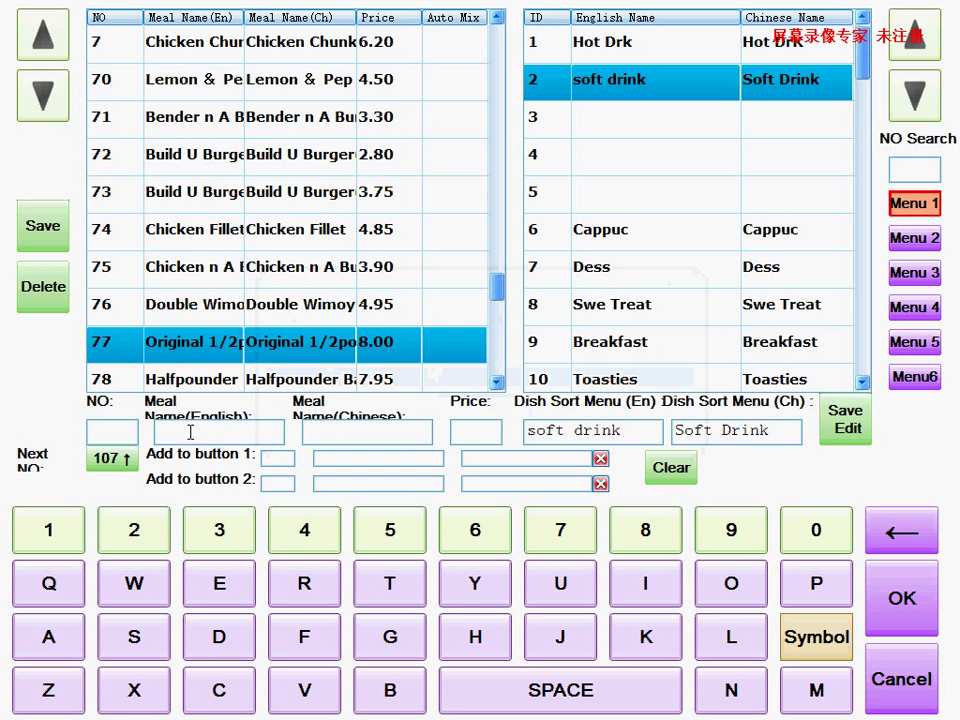
pyautogui.moveTo(422, 248)
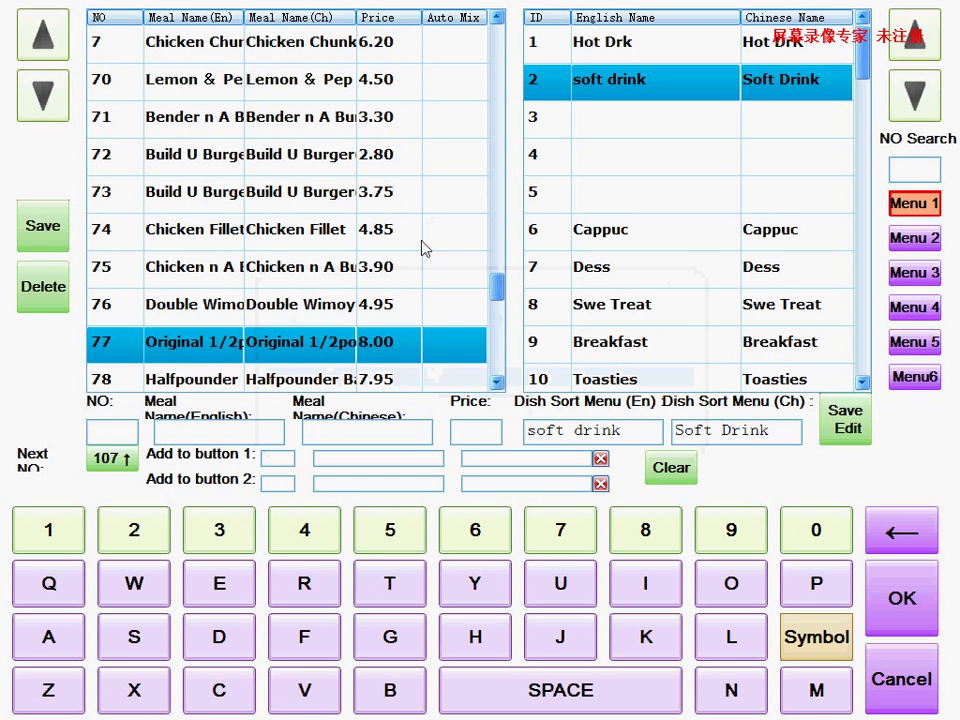
pyautogui.moveTo(410, 308)
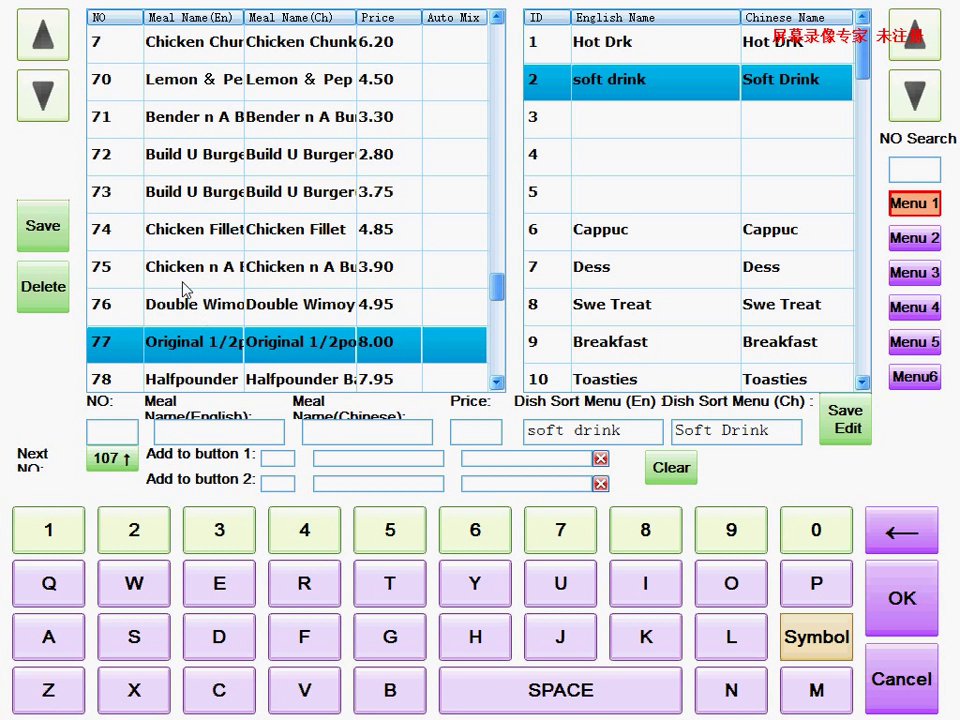
# - Assign dish 80 Quartr+Club to Burger (15), confirm the replacement, and return to ordering
pyautogui.click(100, 432)
pyautogui.write('80')
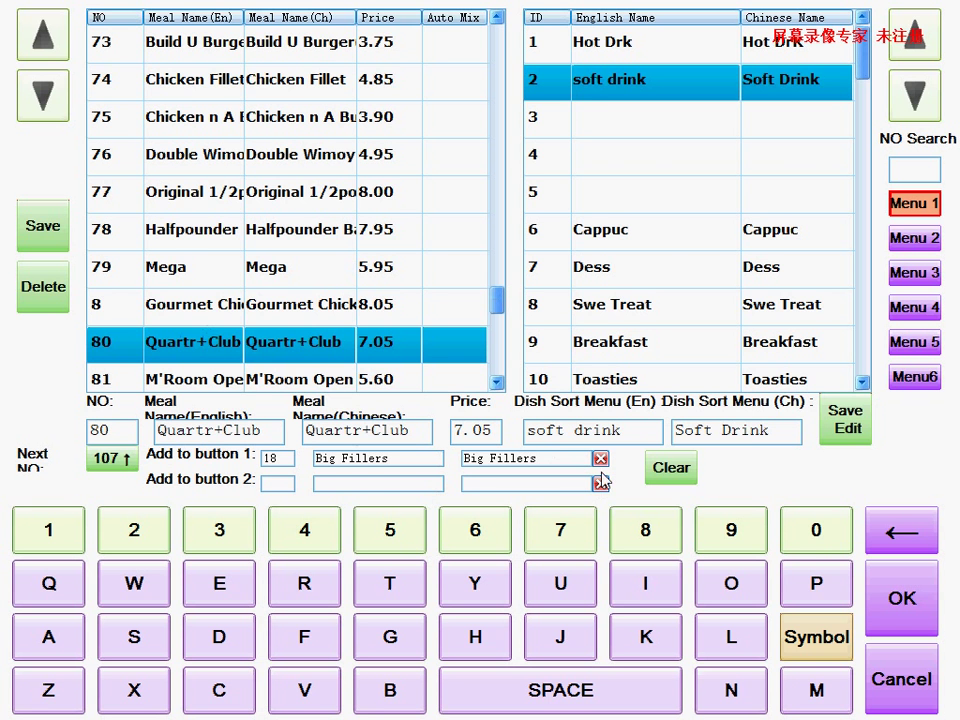
pyautogui.moveTo(562, 494)
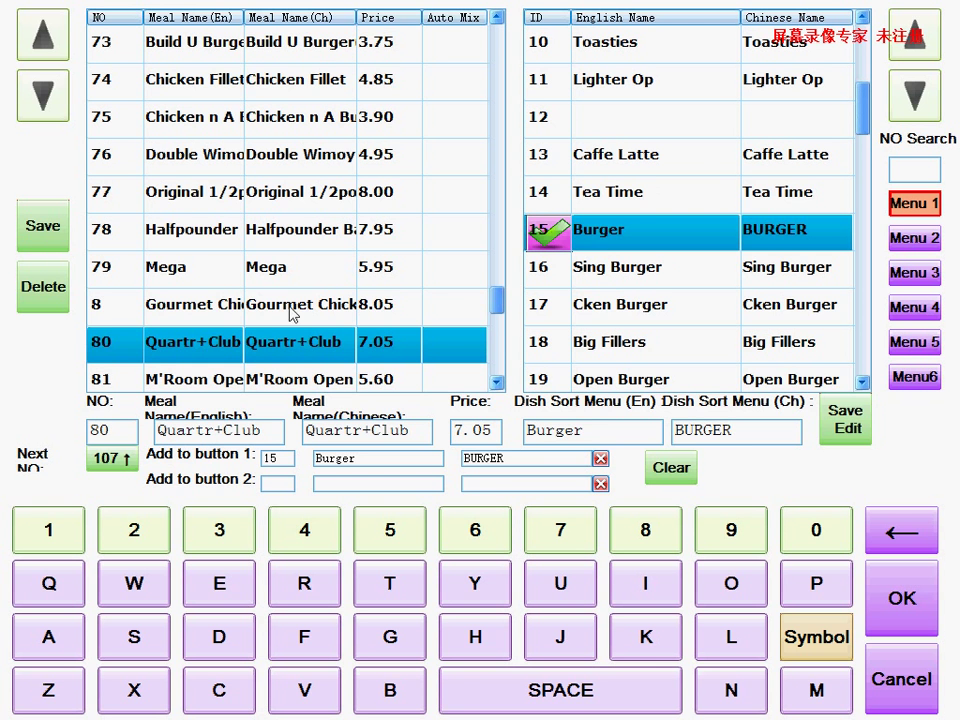
pyautogui.click(844, 418)
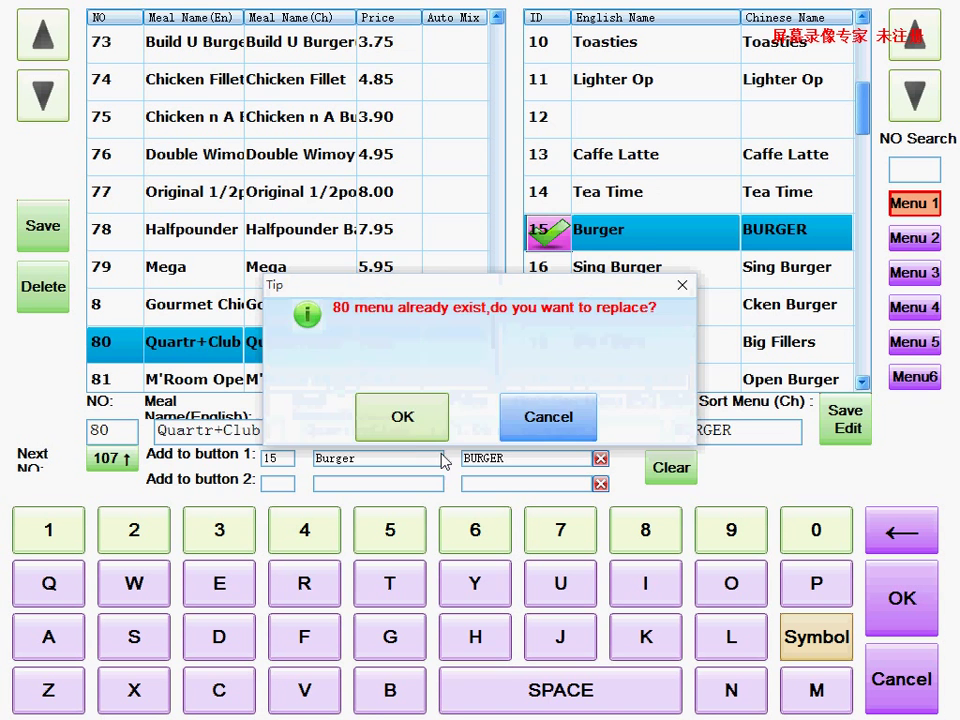
pyautogui.click(400, 418)
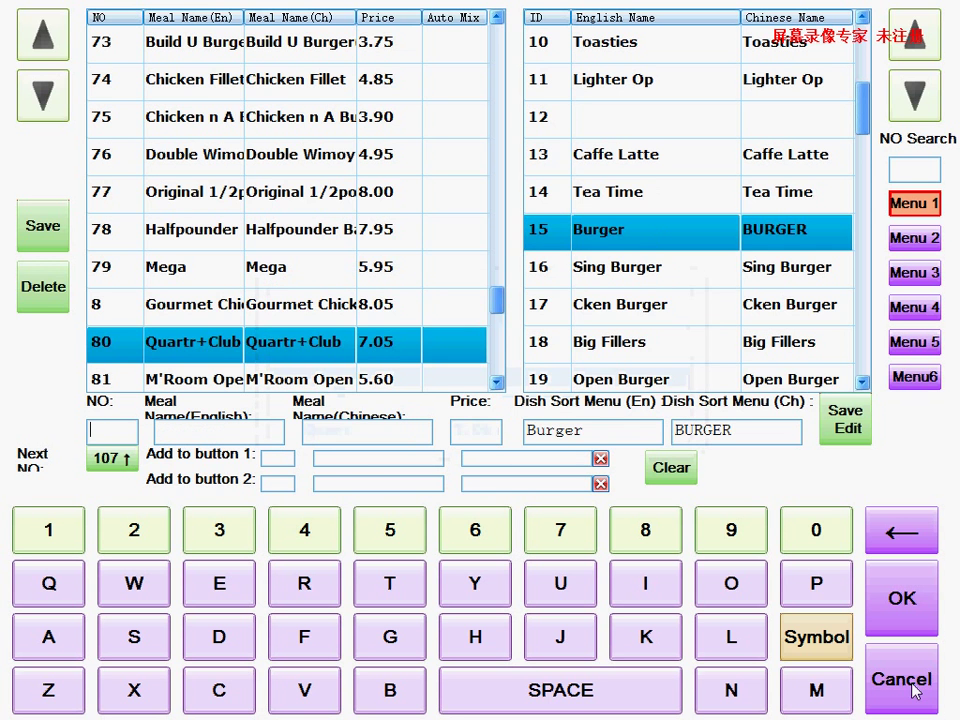
pyautogui.click(900, 678)
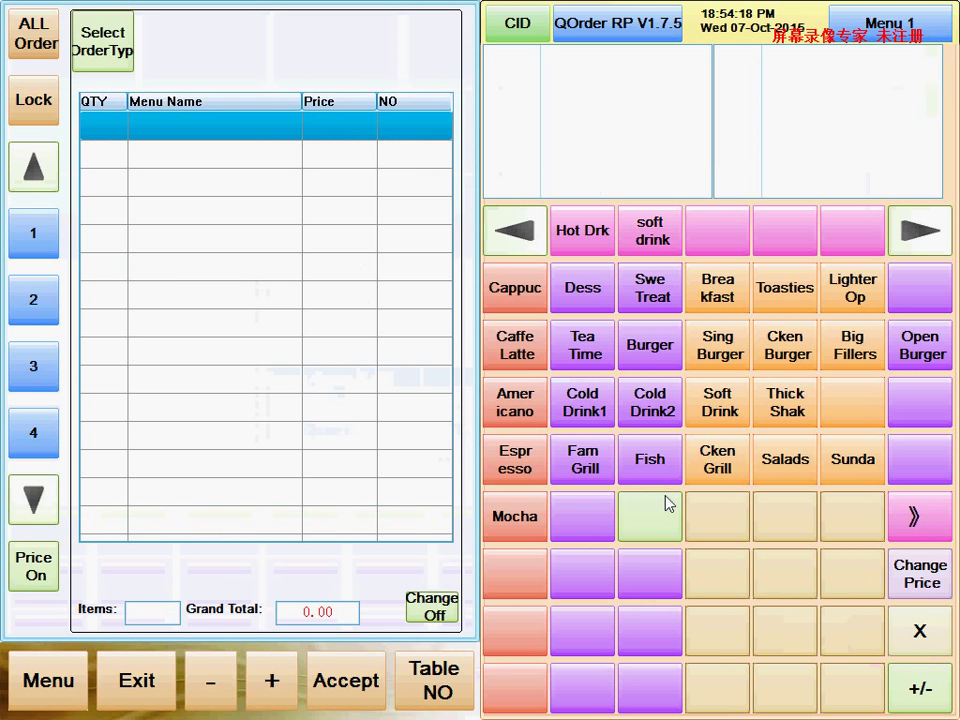
# - Add a J2O at 2.10 from Cold Drink1 to the order, then go to back-office settings
pyautogui.click(650, 344)
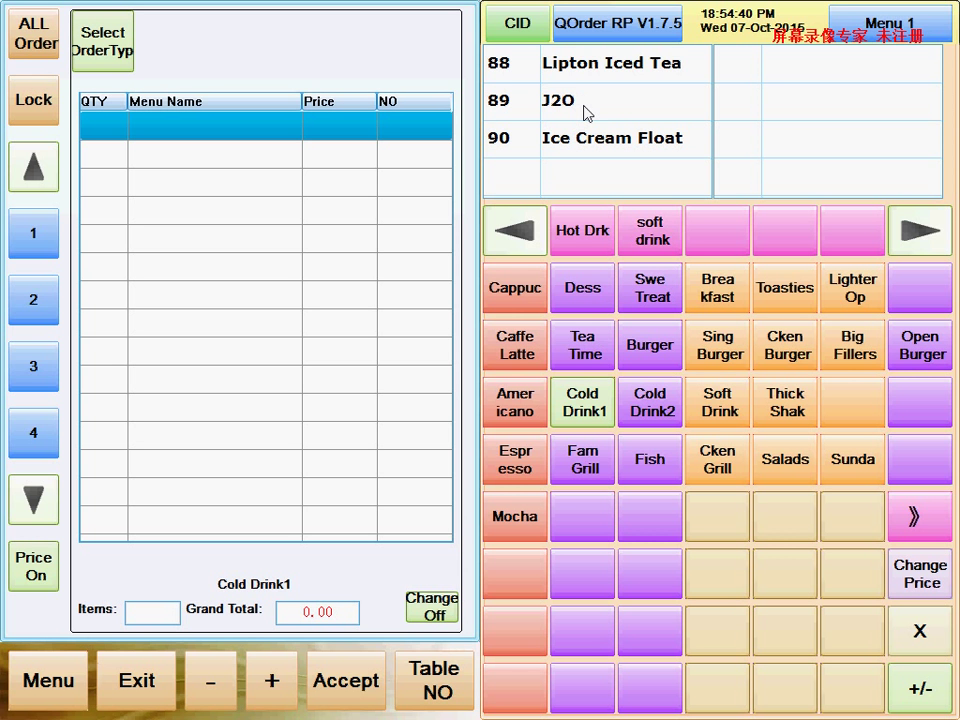
pyautogui.moveTo(618, 104)
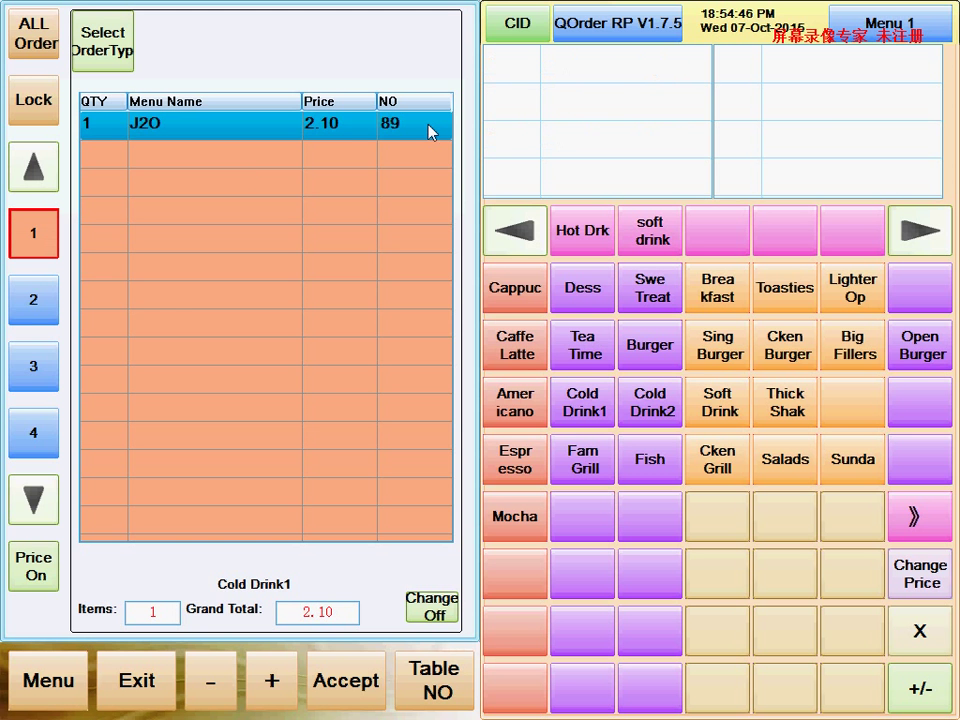
pyautogui.moveTo(4, 676)
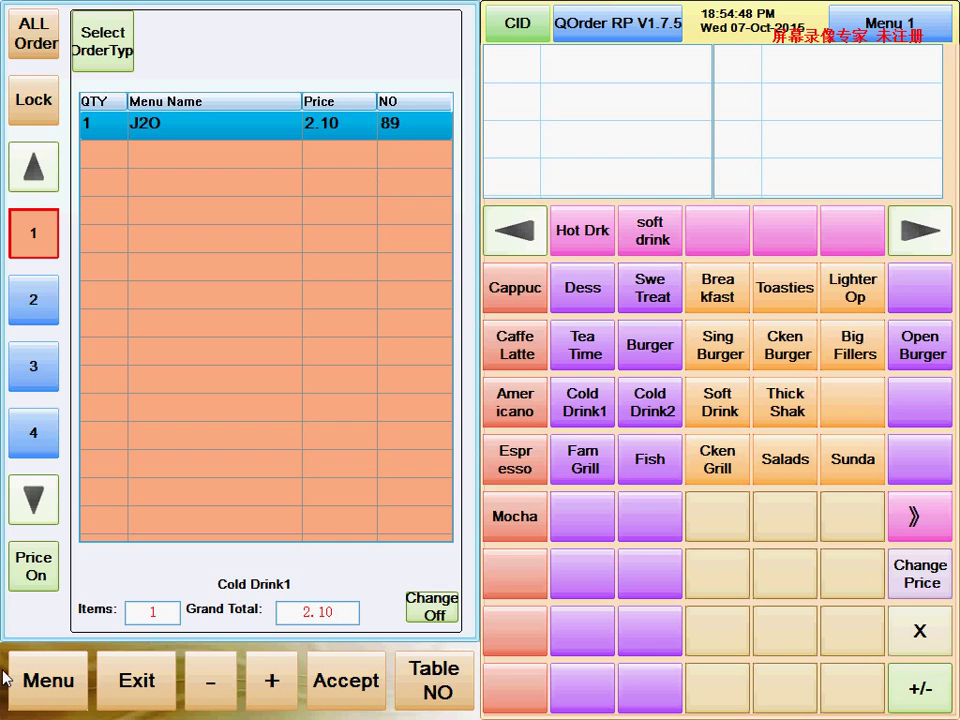
pyautogui.click(600, 130)
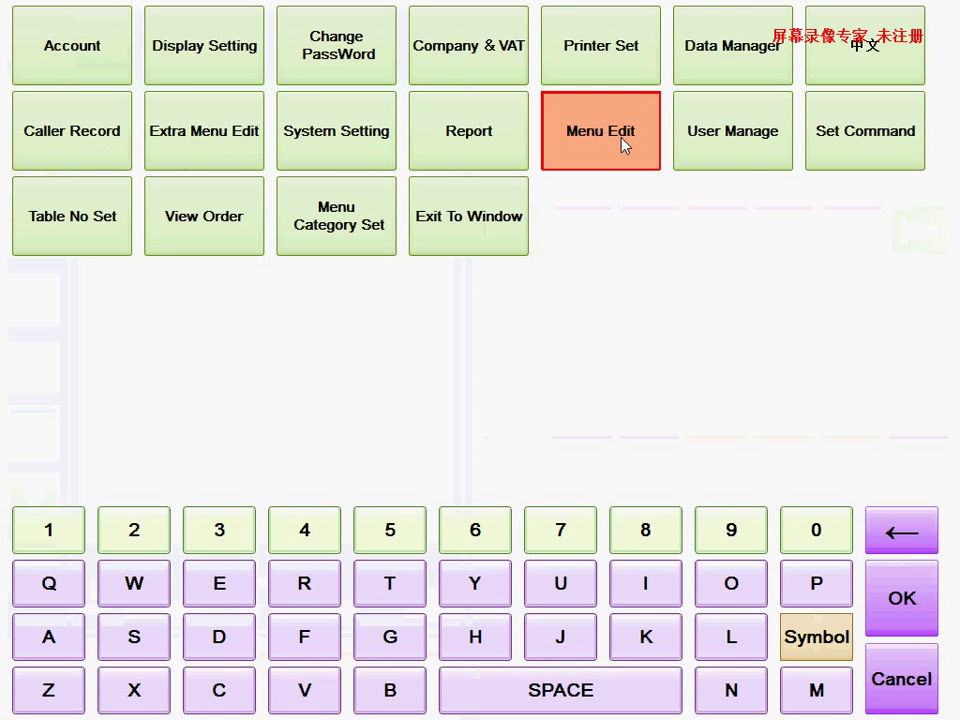
# - Rename dish 89 from J2O to 'J2O OJ', confirm replacing its entry, and return to ordering
pyautogui.click(600, 132)
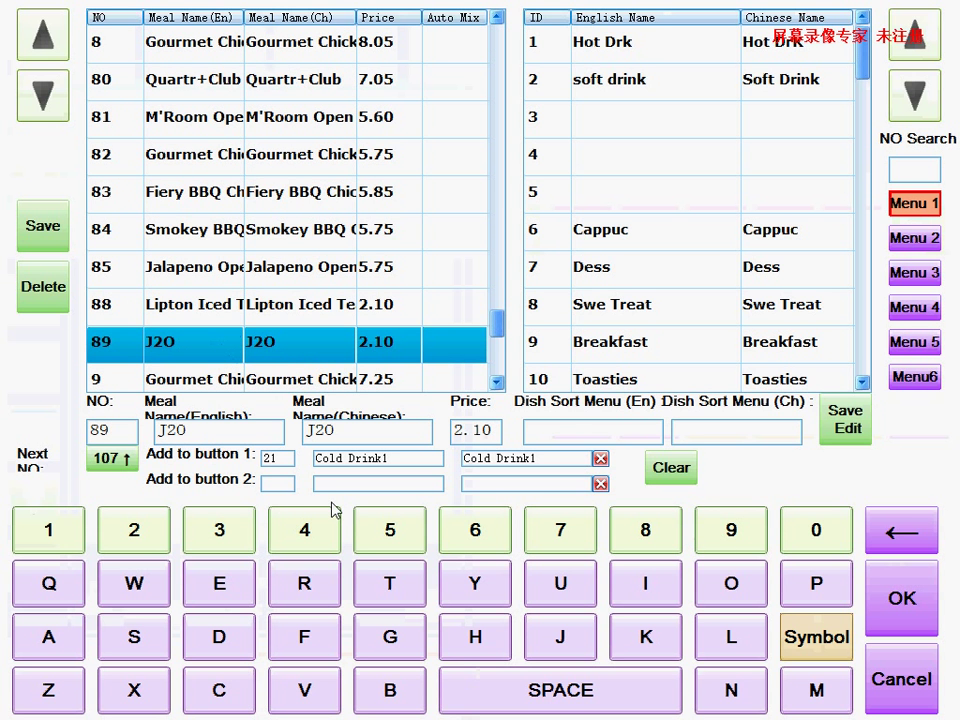
pyautogui.click(204, 432)
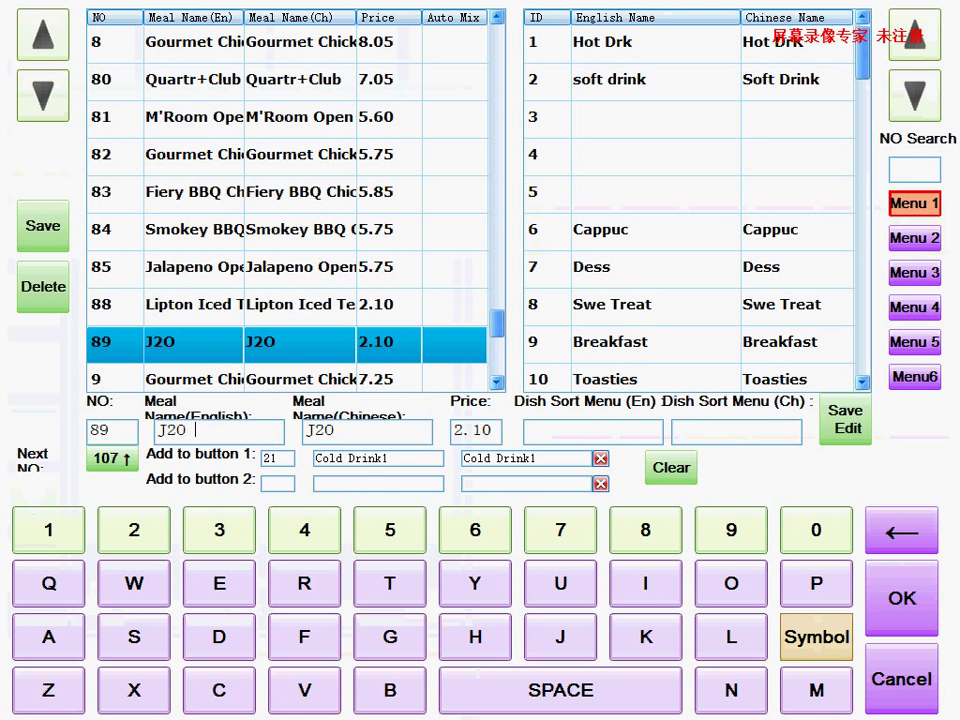
pyautogui.write('OJ')
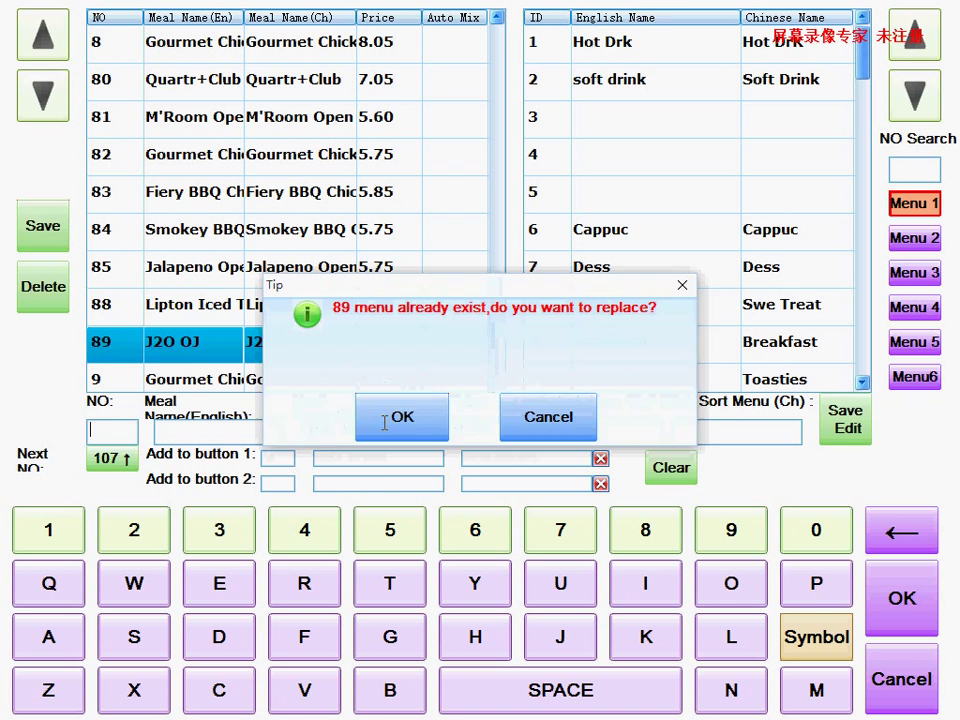
pyautogui.click(402, 418)
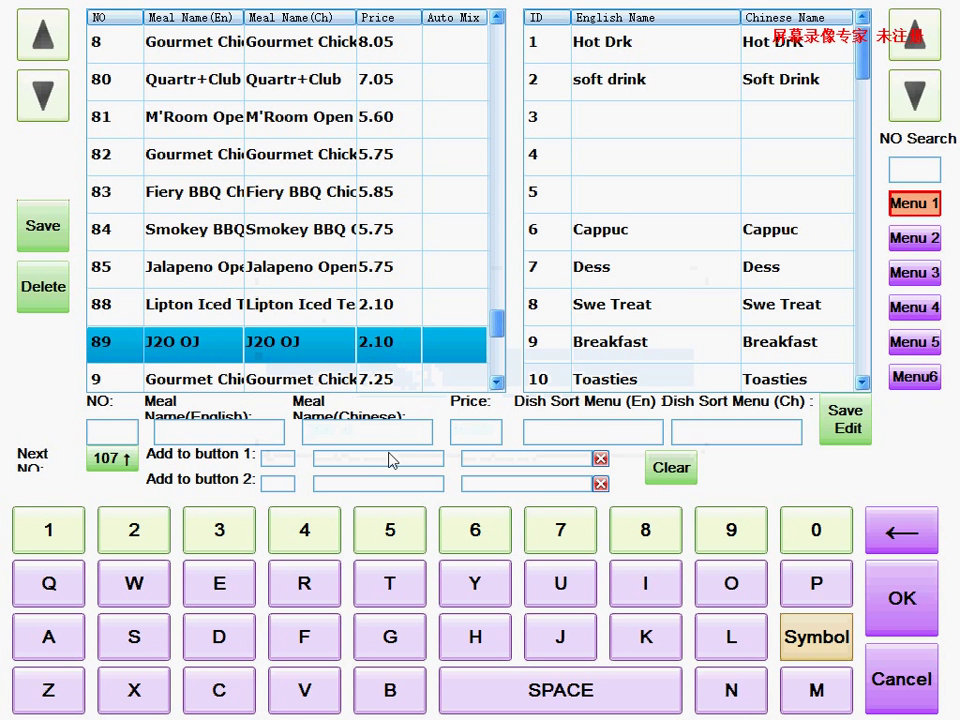
pyautogui.moveTo(936, 670)
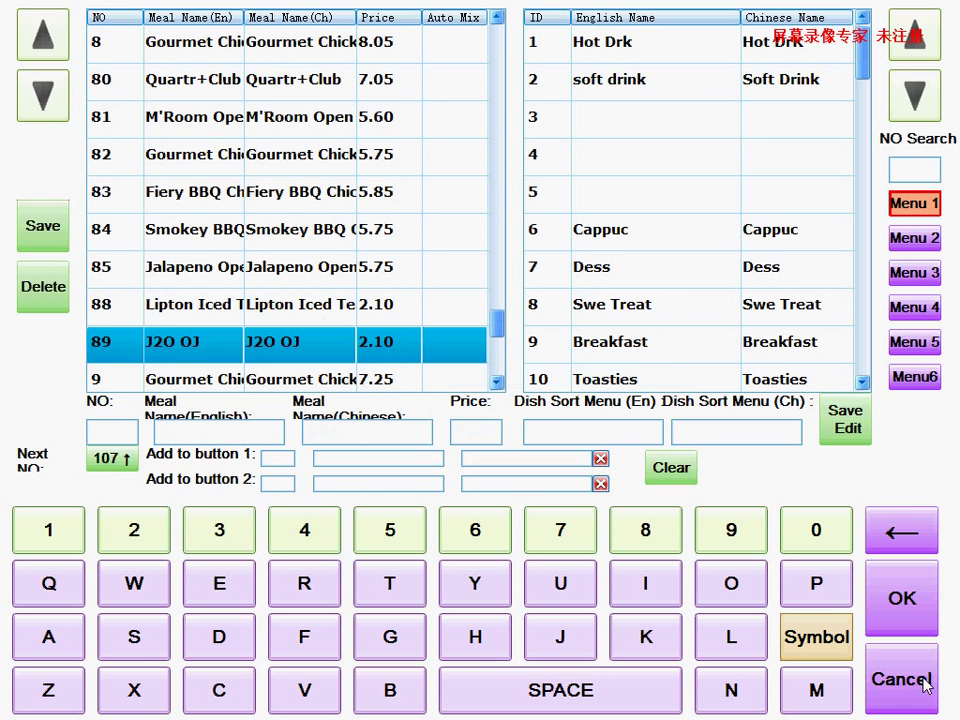
pyautogui.click(900, 678)
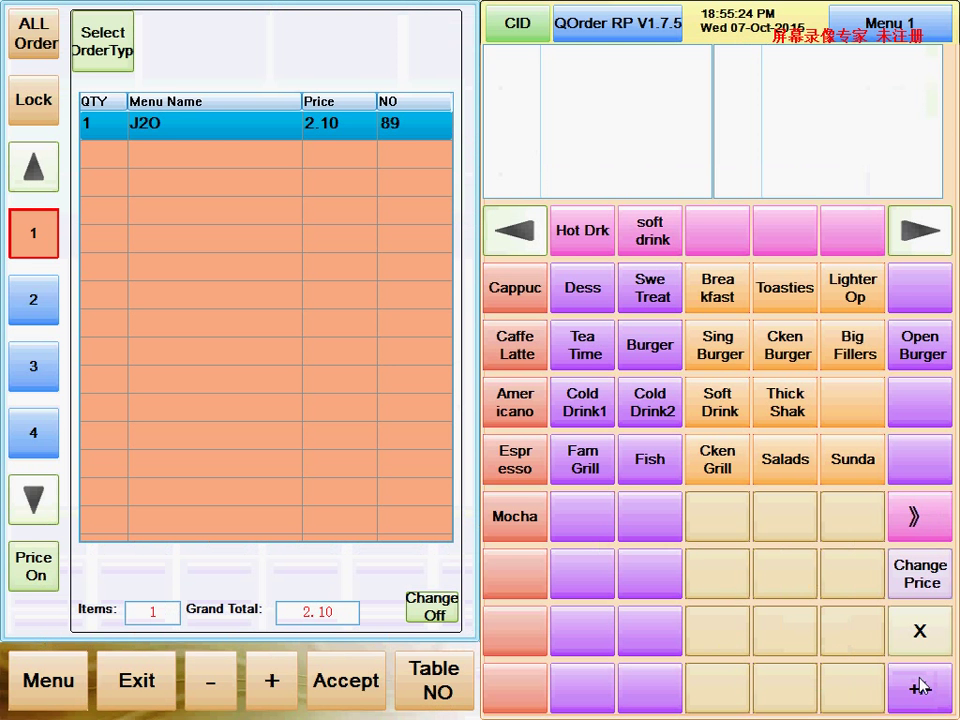
pyautogui.click(920, 688)
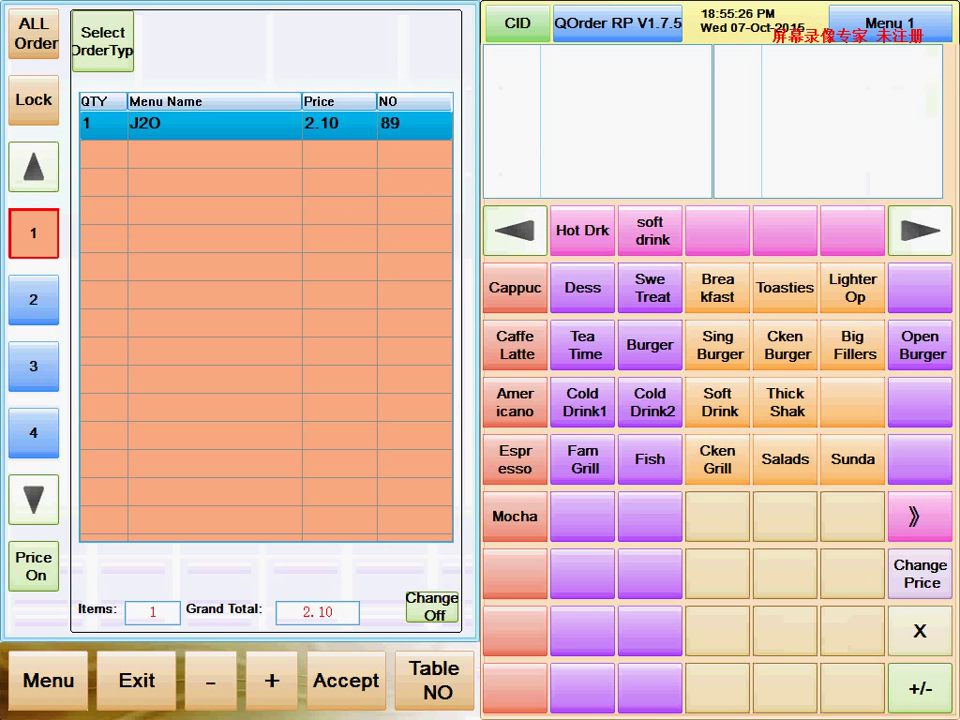